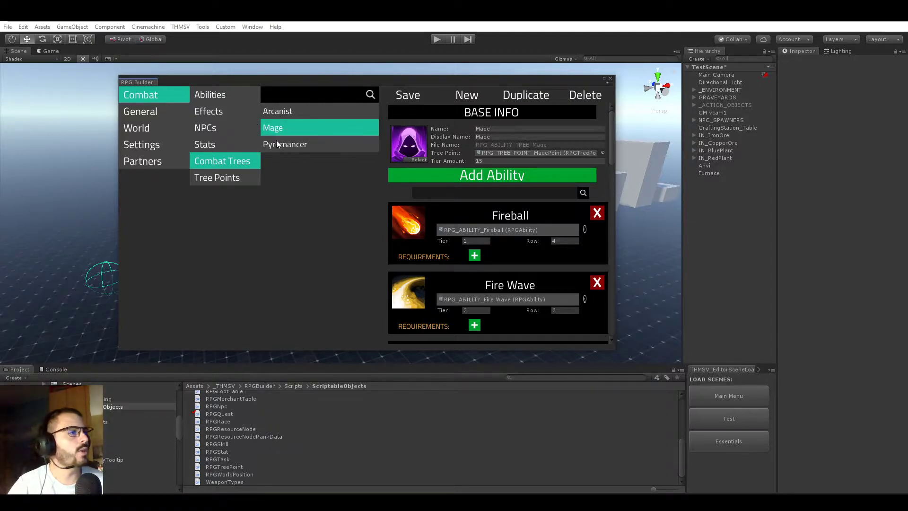
Scroll through the Mage combat tree's ability list down to Fire Wave
scroll("down", 3)
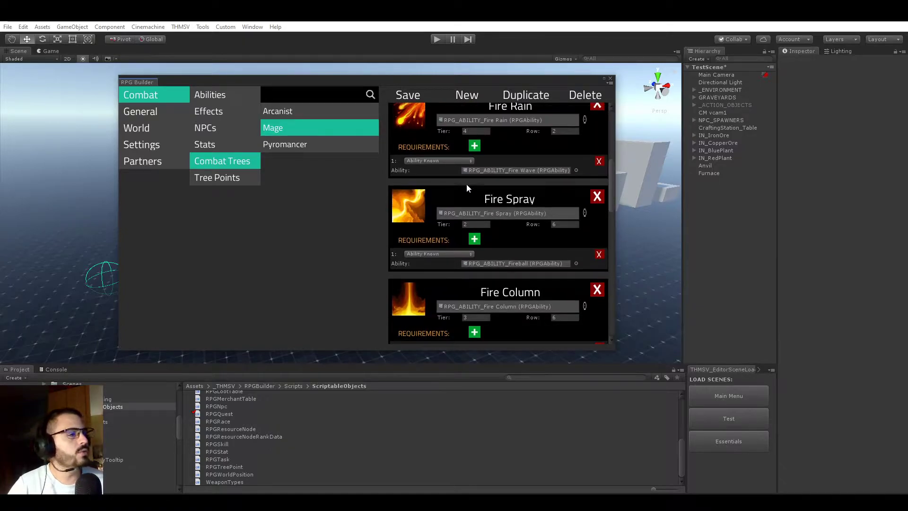
scroll("down", 3)
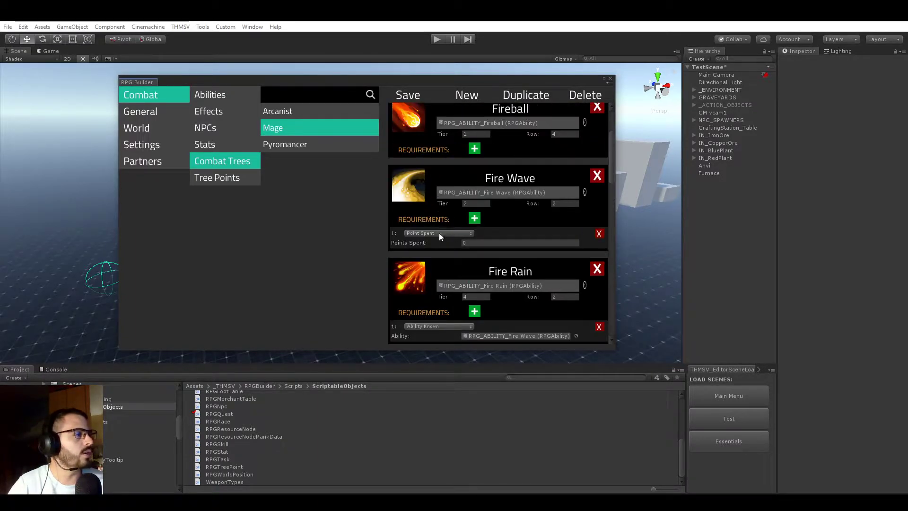
Set Fire Wave's requirement to Class Level, RPG_CLASS_Paladin level 5, and add a second requirement
left_click(437, 233)
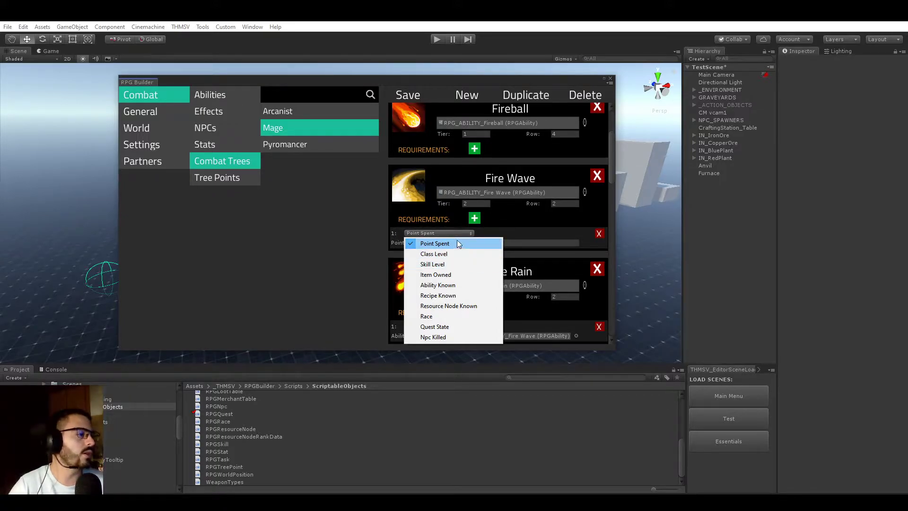
left_click(435, 243)
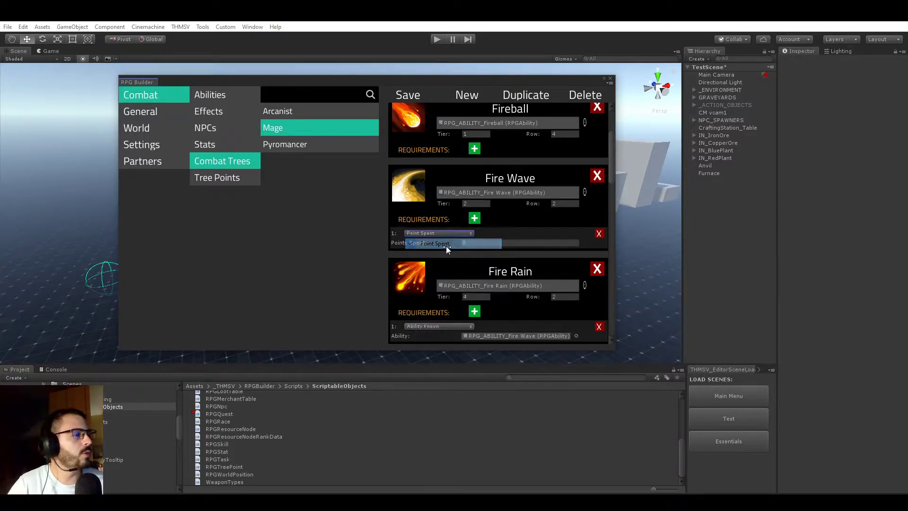
left_click(521, 243)
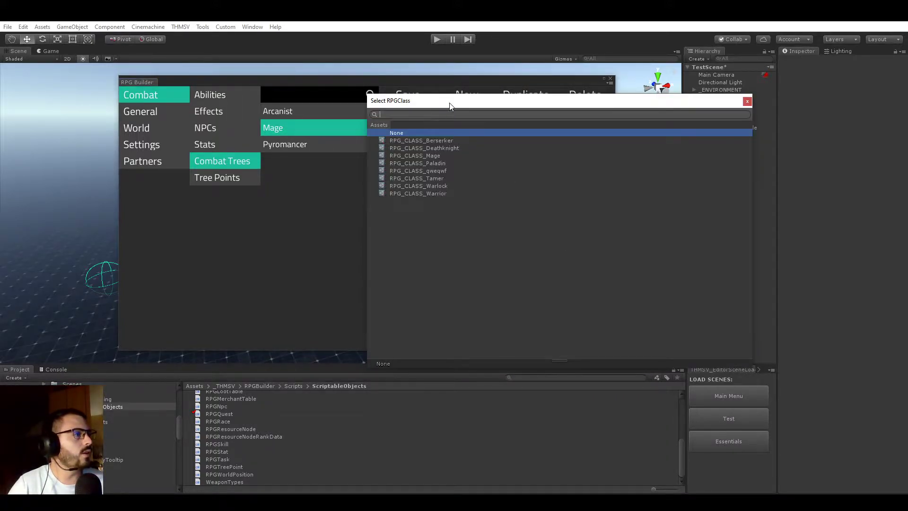
left_click(417, 163)
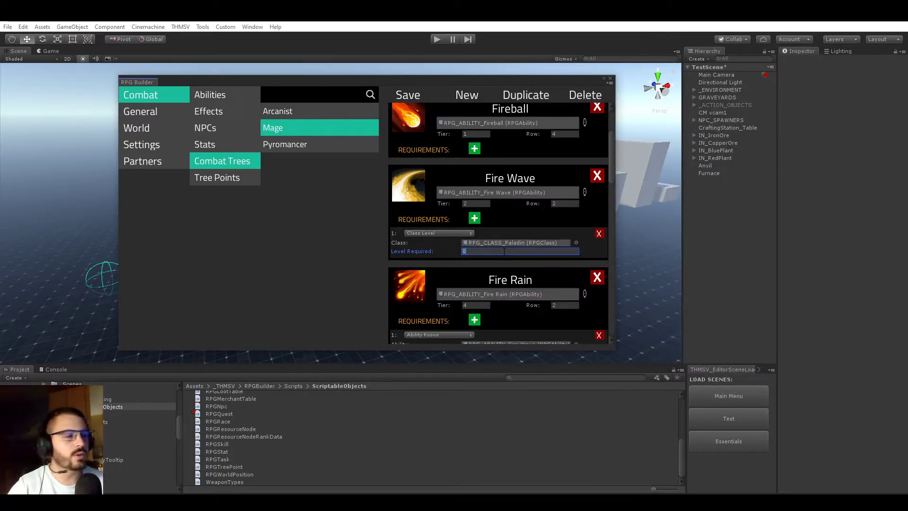
type("5")
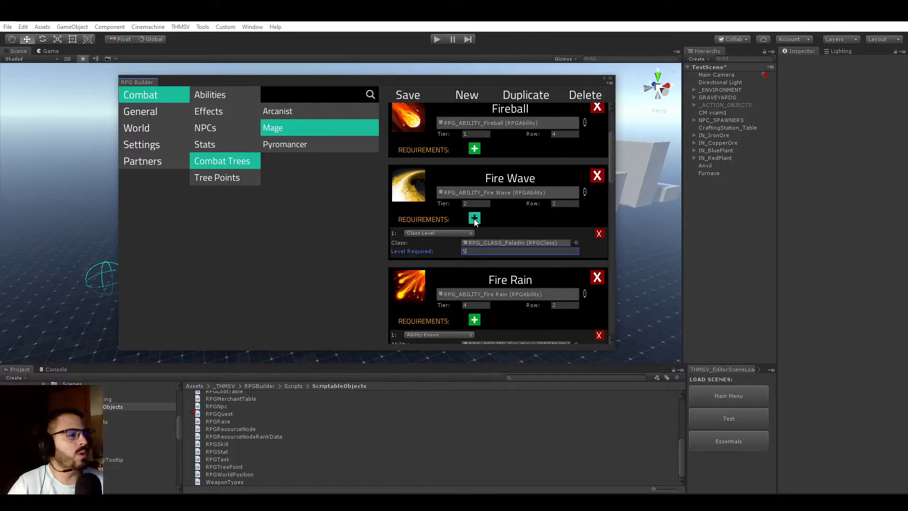
left_click(474, 219)
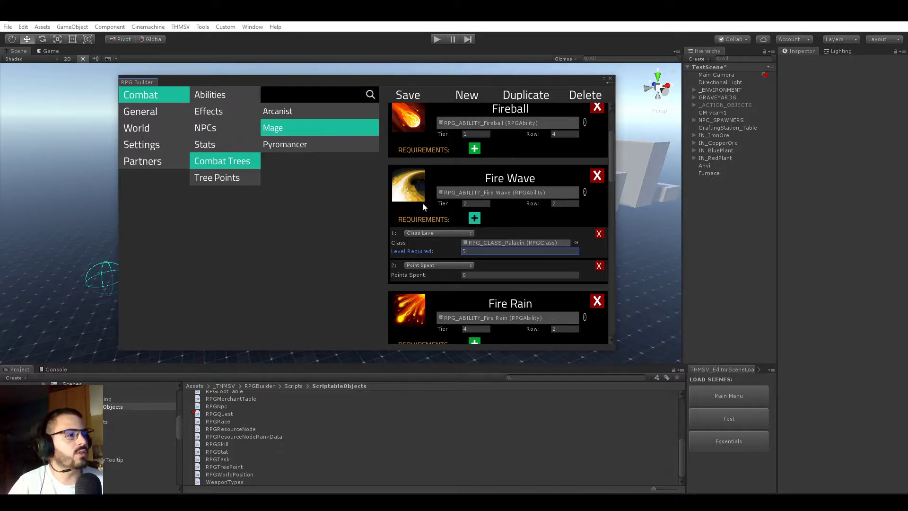
mouse_move(446, 220)
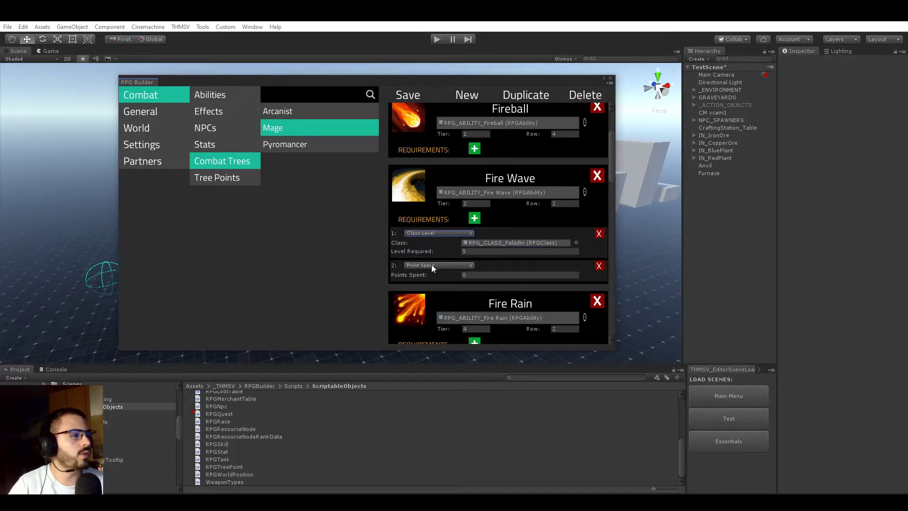
Pick RPG_SKILL_Mining for the second requirement, then delete that requirement
left_click(437, 265)
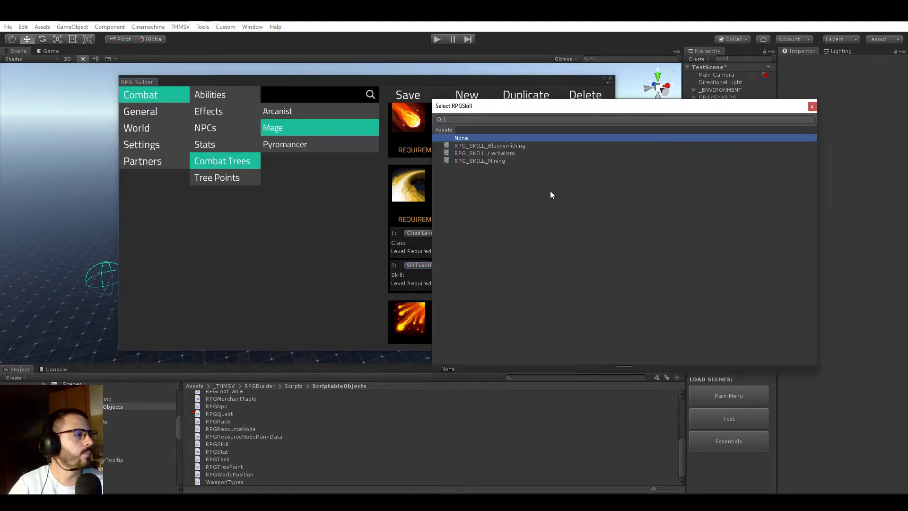
left_click(480, 160)
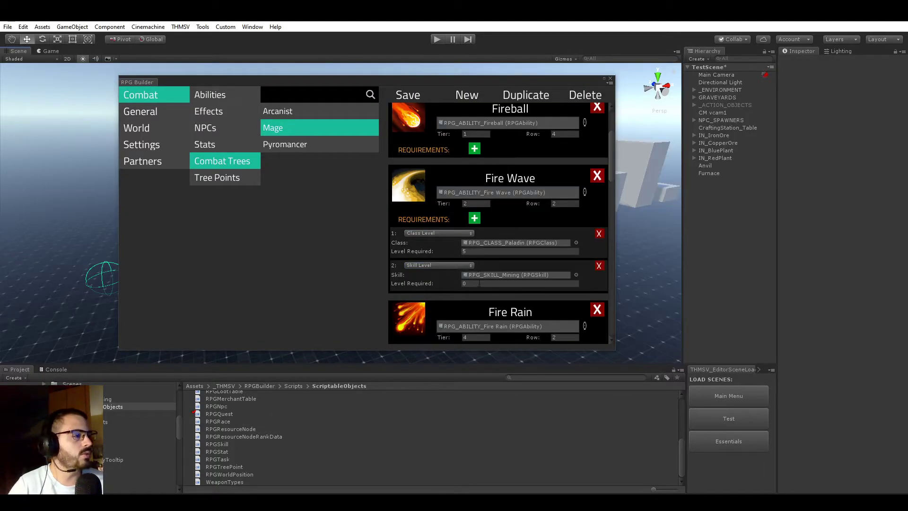
left_click(519, 283)
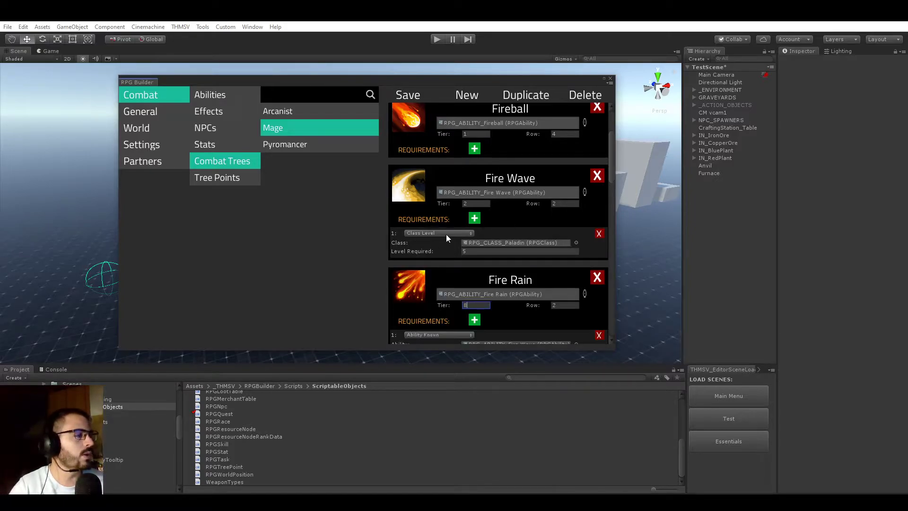
Make the remaining requirement Item Owned: Blue Flower, count 4, toggling Consumed on and off
left_click(438, 233)
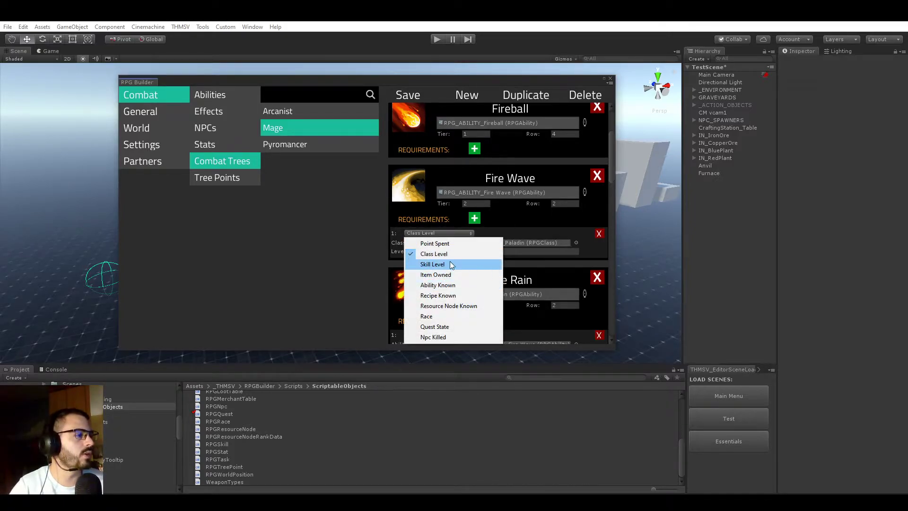
left_click(435, 274)
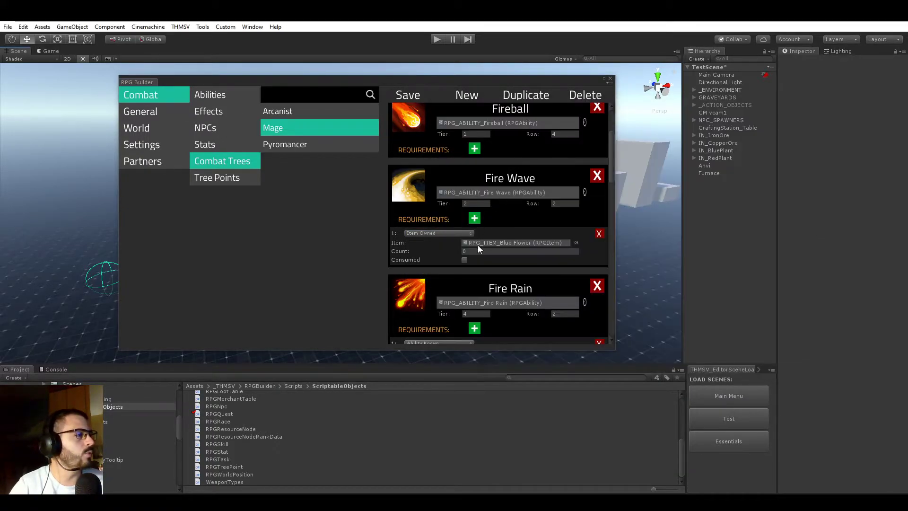
left_click(520, 251)
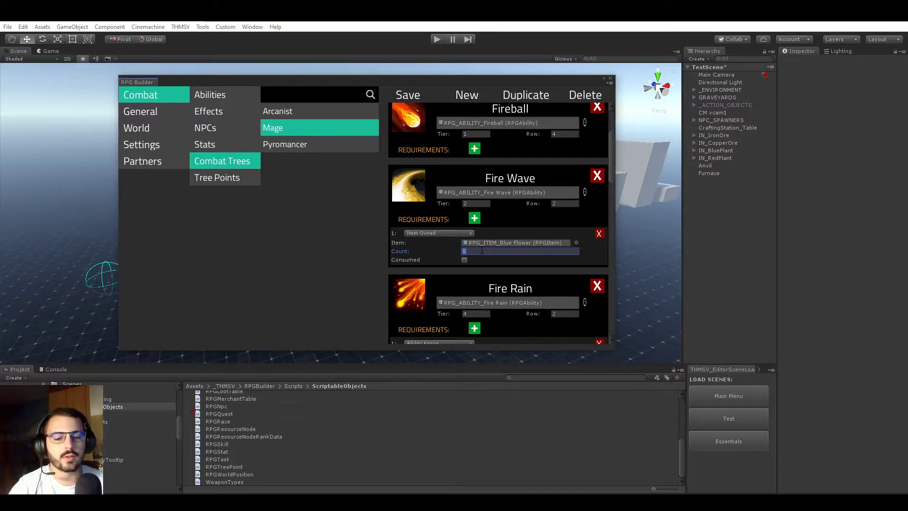
type("4")
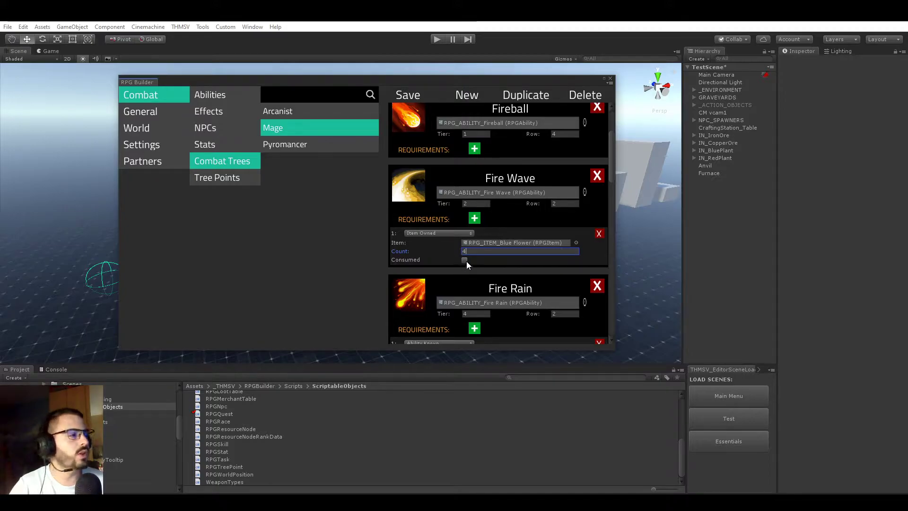
left_click(464, 260)
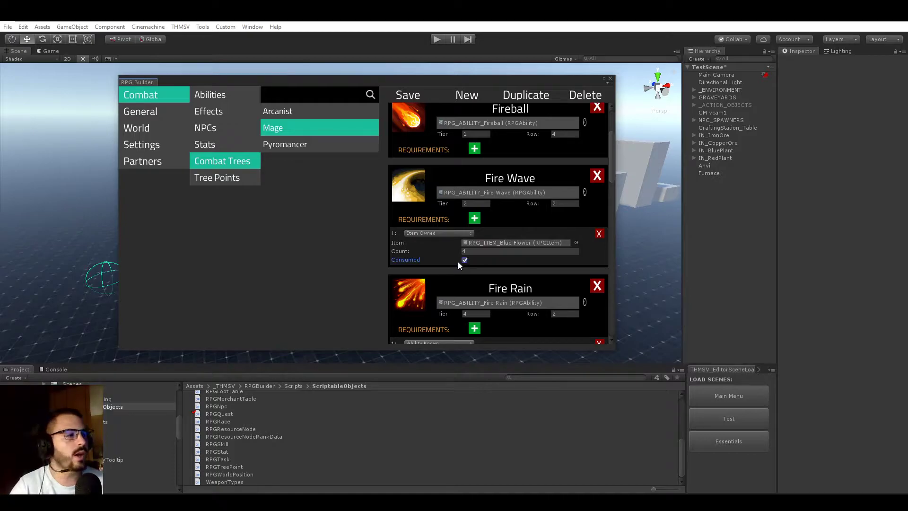
left_click(463, 259)
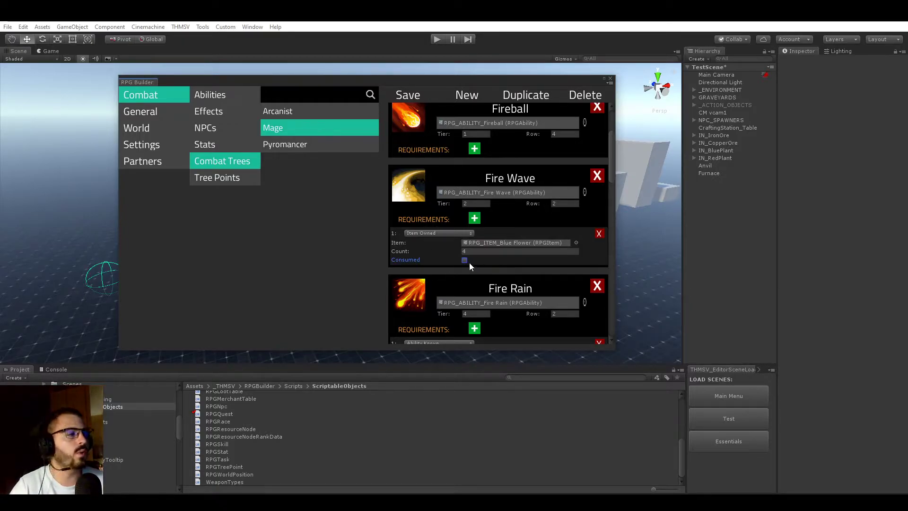
Switch the requirement through Ability Known to Recipe Known with RPG_CRAFTING_RECIPE_Iron Bar
left_click(438, 233)
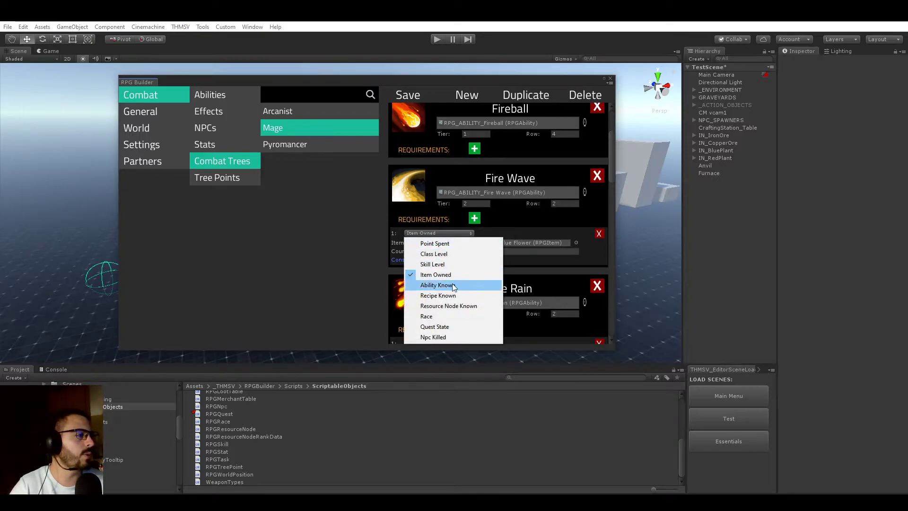
left_click(436, 285)
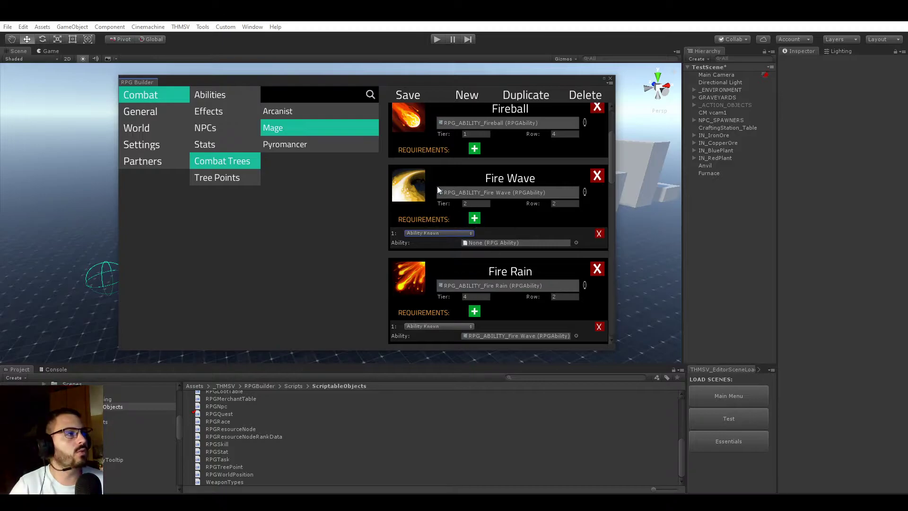
mouse_move(448, 232)
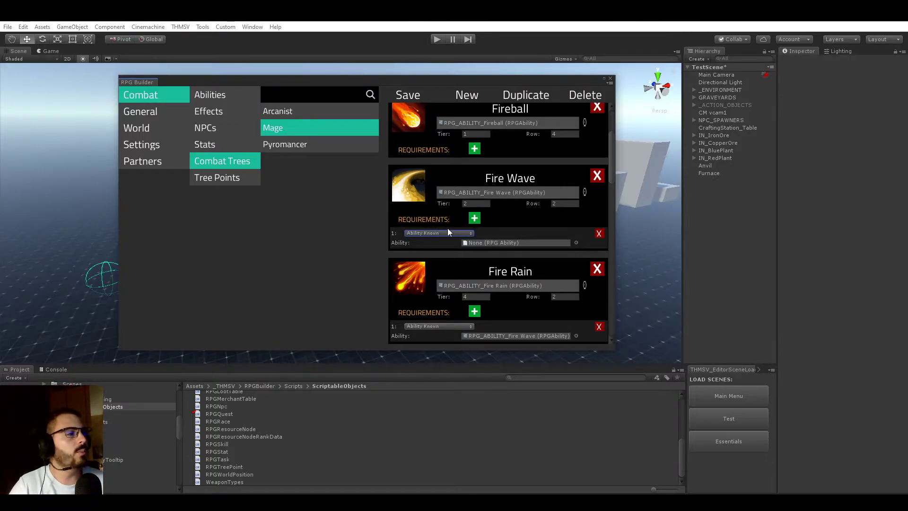
mouse_move(385, 245)
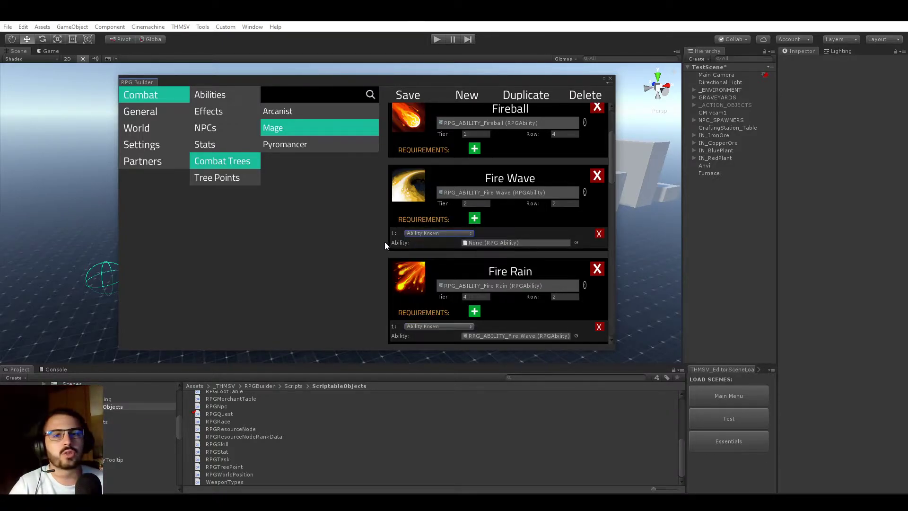
left_click(438, 232)
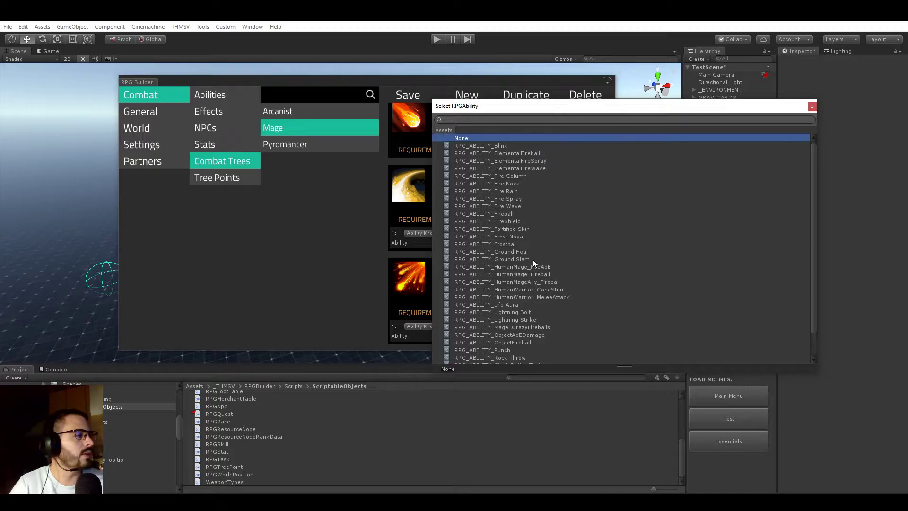
mouse_move(555, 233)
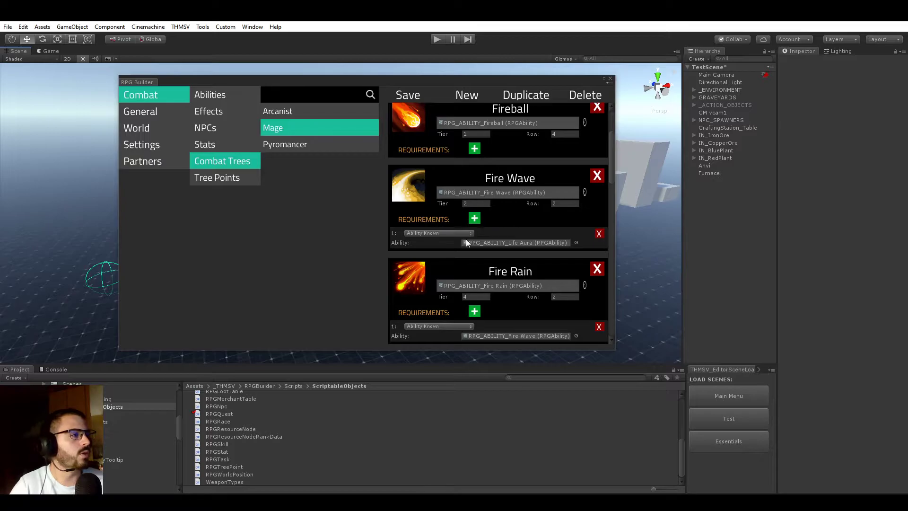
left_click(438, 232)
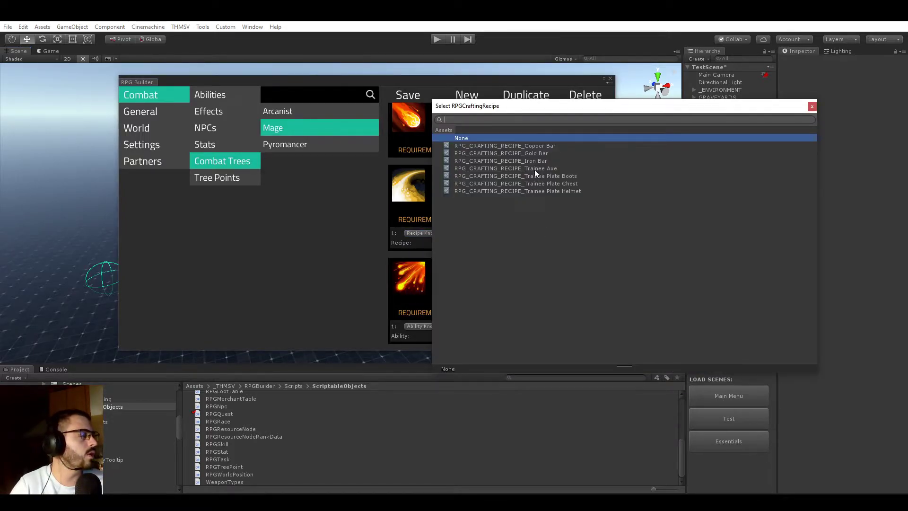
left_click(501, 161)
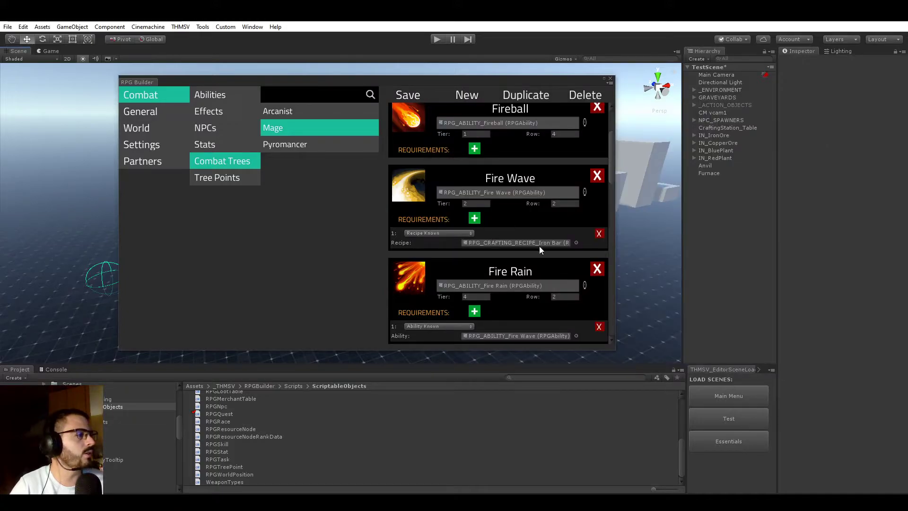
left_click(439, 233)
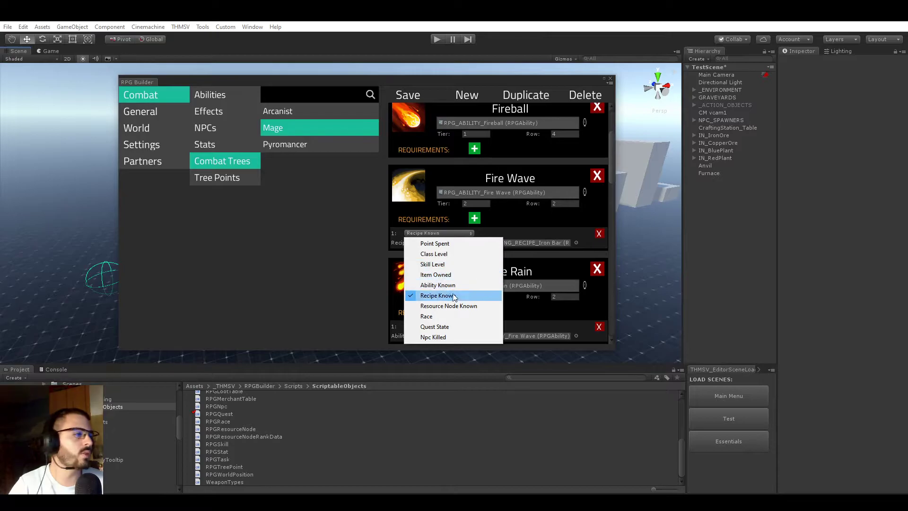
Change the requirement type onward to Race, leaving the race field at None
left_click(448, 305)
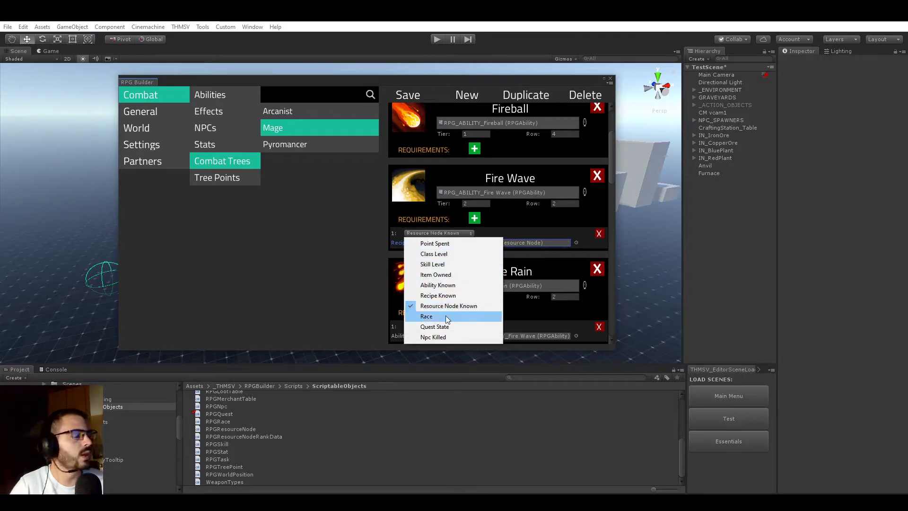
mouse_move(442, 275)
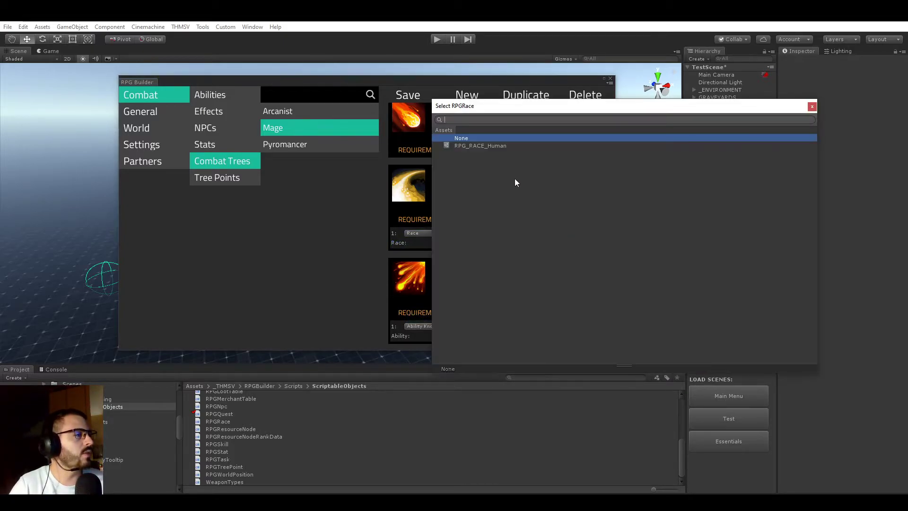
mouse_move(495, 150)
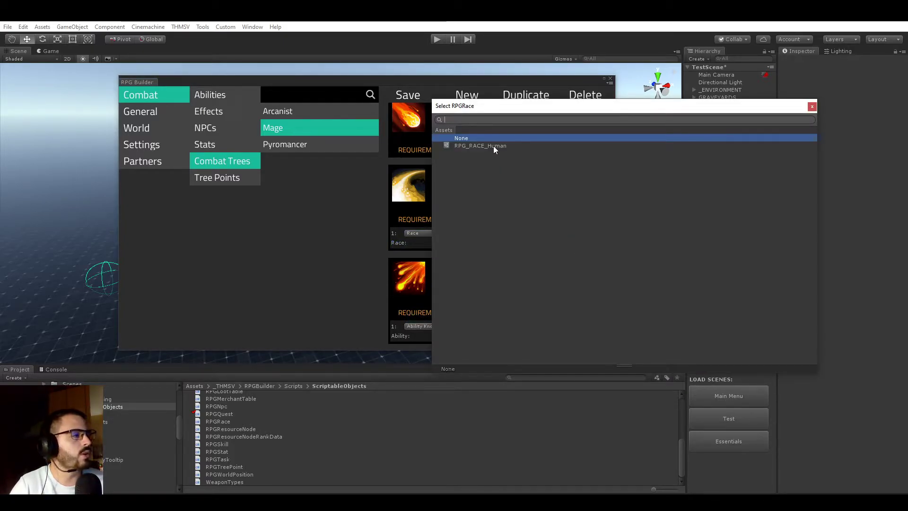
left_click(460, 139)
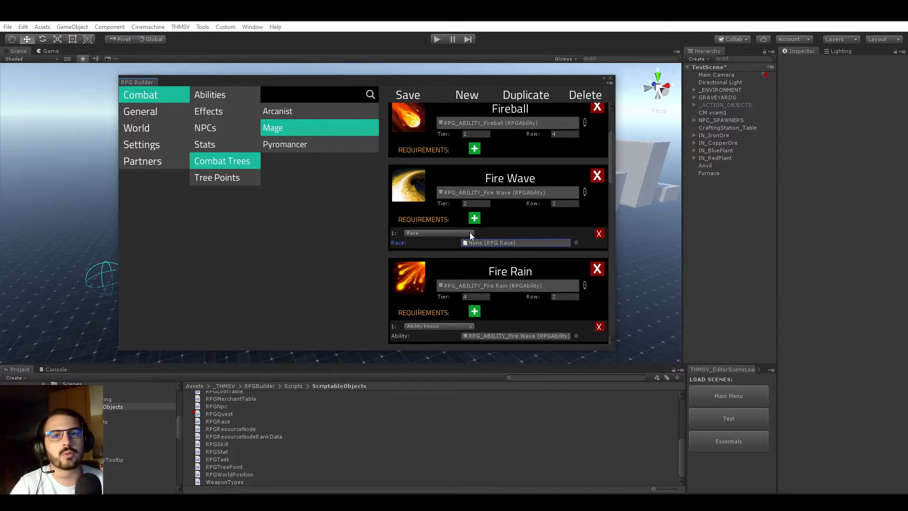
Make the requirement Quest State for the Get5Staff quest and review the available states
left_click(438, 233)
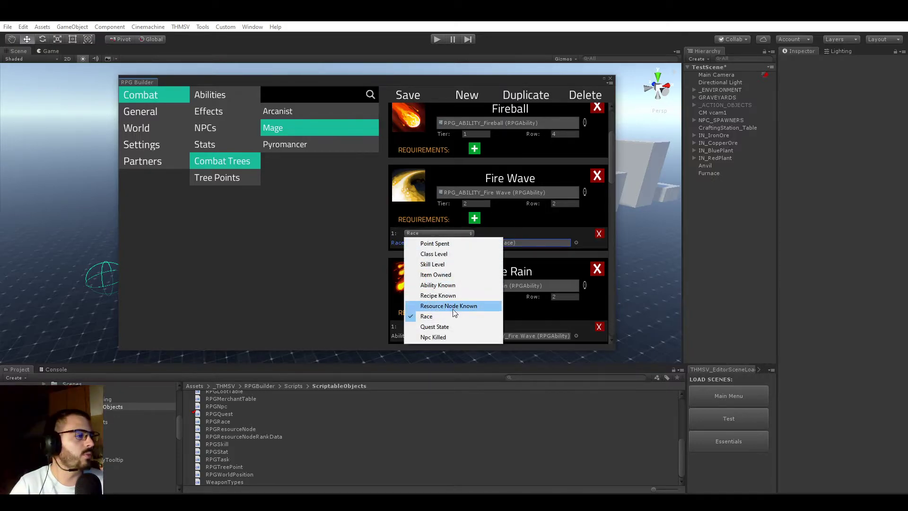
left_click(434, 327)
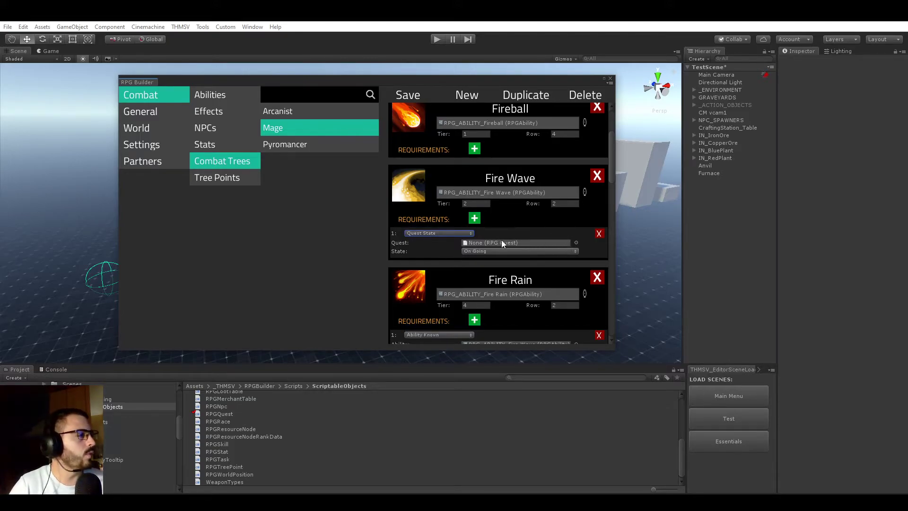
mouse_move(473, 229)
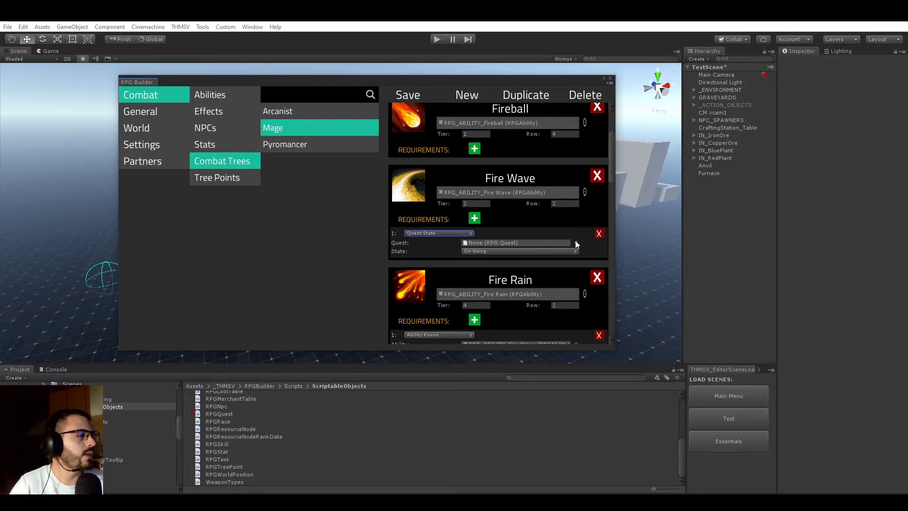
left_click(515, 242)
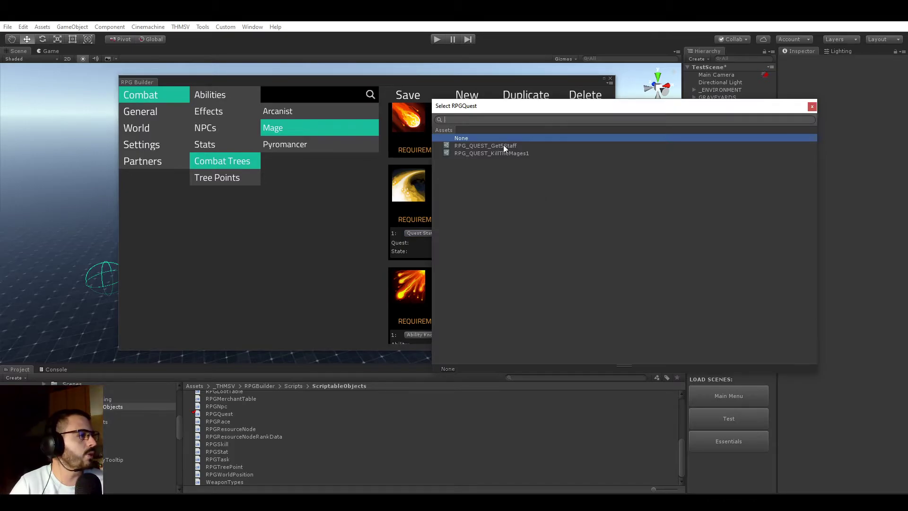
left_click(486, 145)
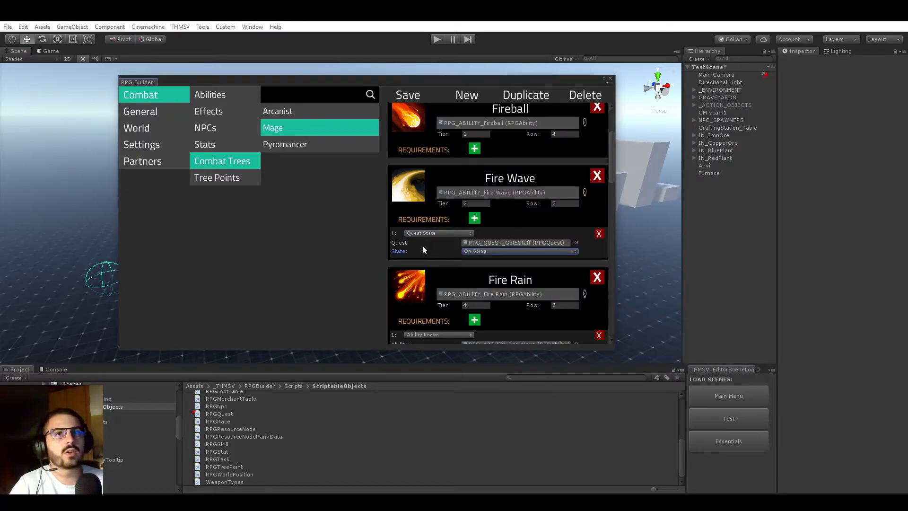
mouse_move(360, 240)
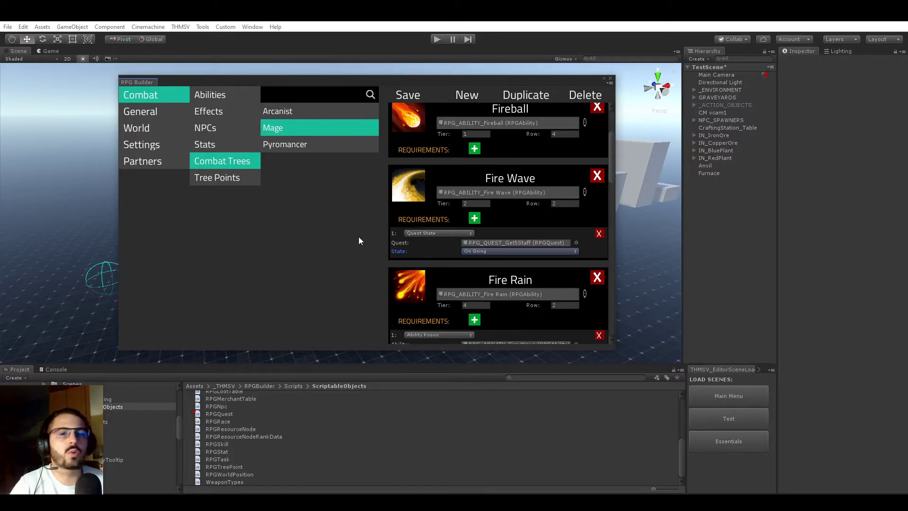
left_click(518, 250)
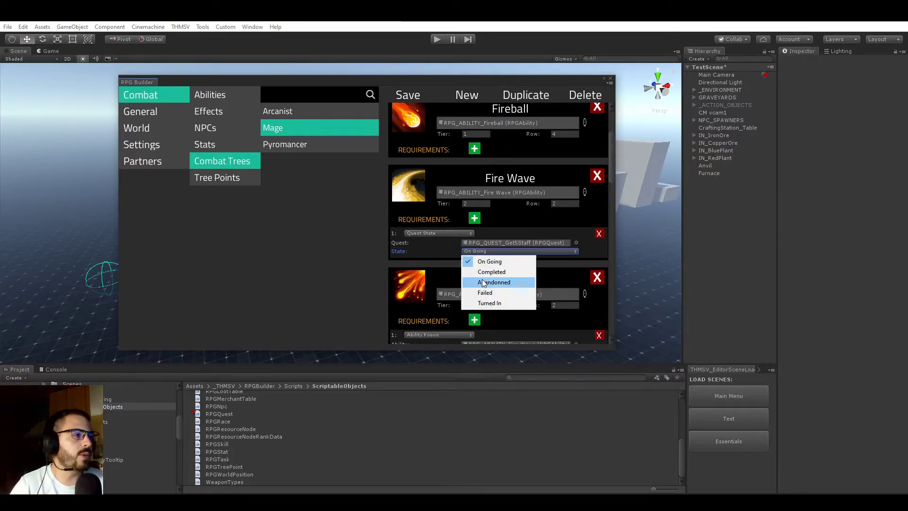
mouse_move(509, 302)
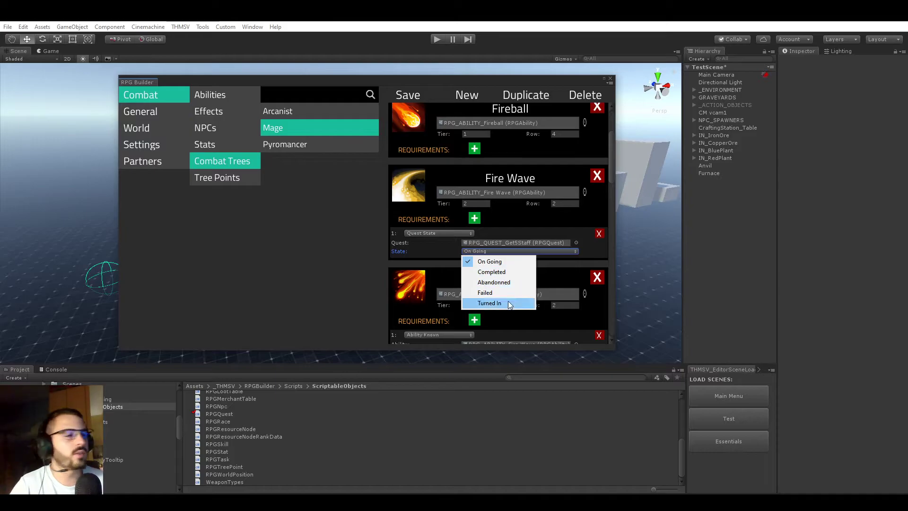
mouse_move(504, 261)
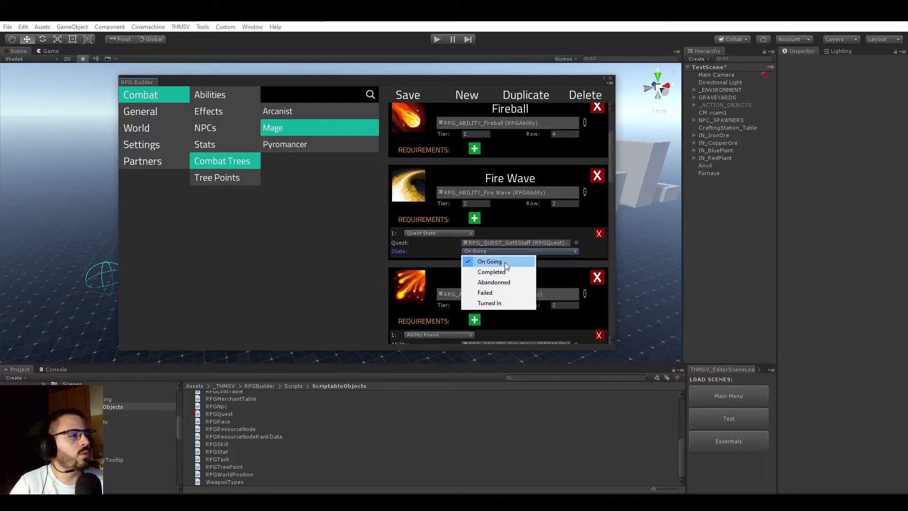
mouse_move(498, 282)
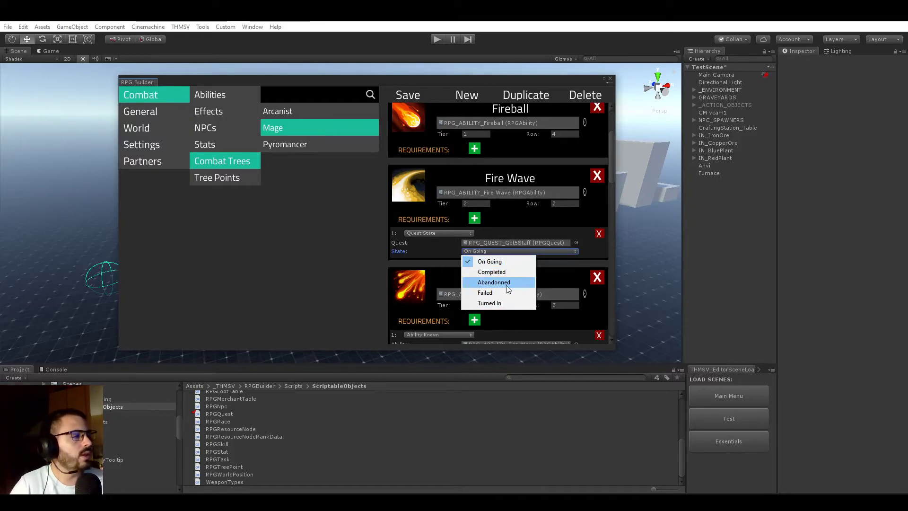
mouse_move(499, 302)
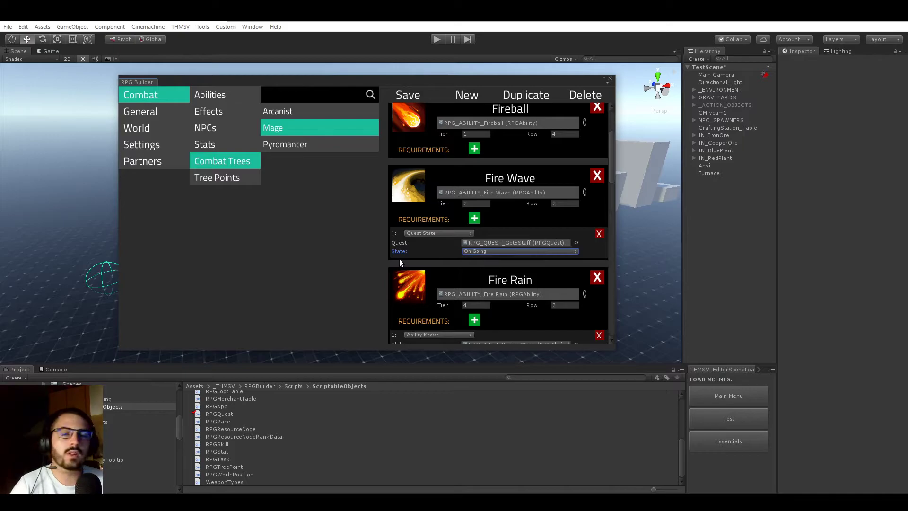
mouse_move(419, 260)
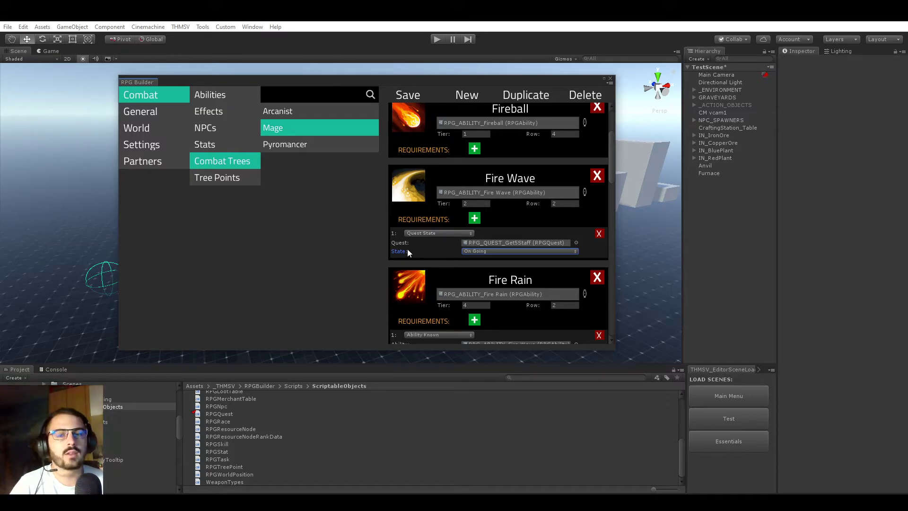
Change it to Npc Killed: RPG_NPC_Human Mage with 5 kills required
left_click(518, 251)
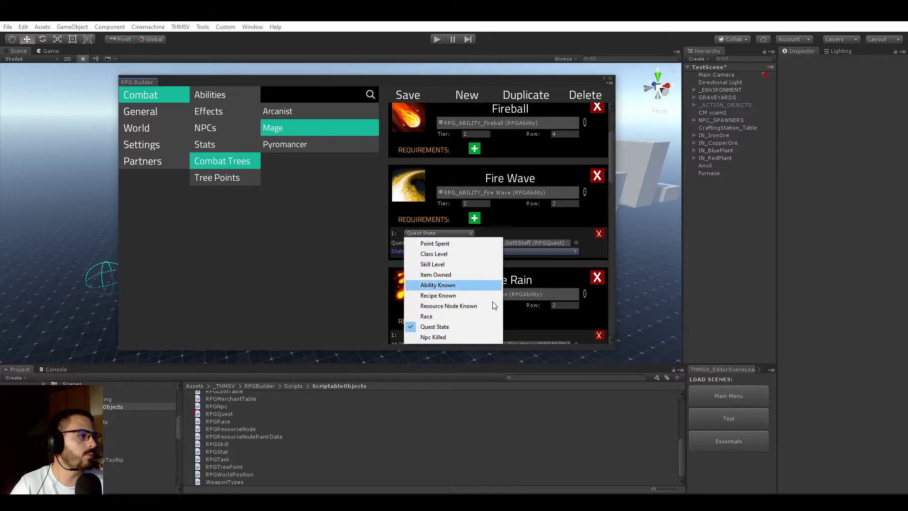
left_click(433, 337)
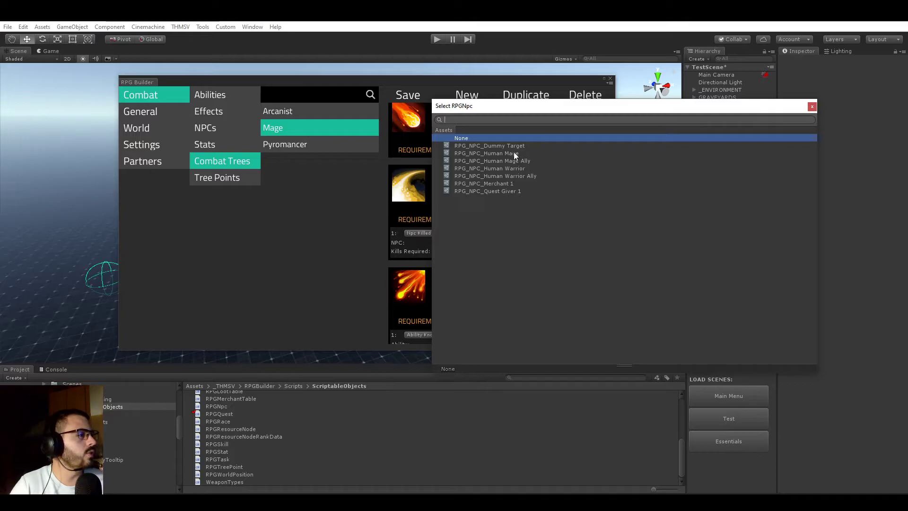
left_click(492, 161)
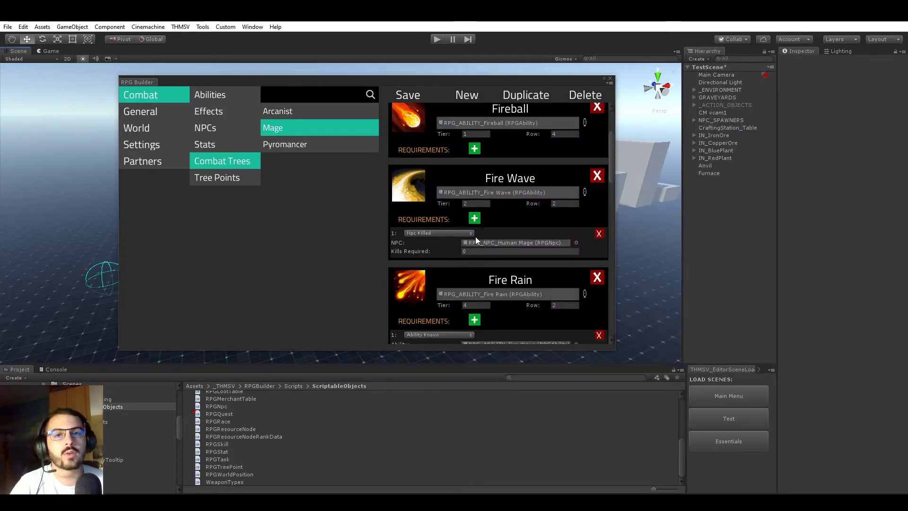
left_click(519, 250)
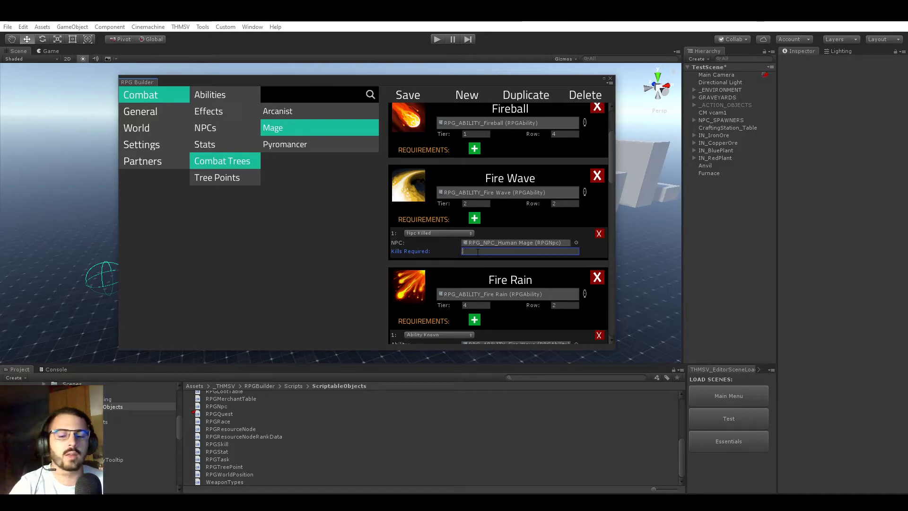
type("5")
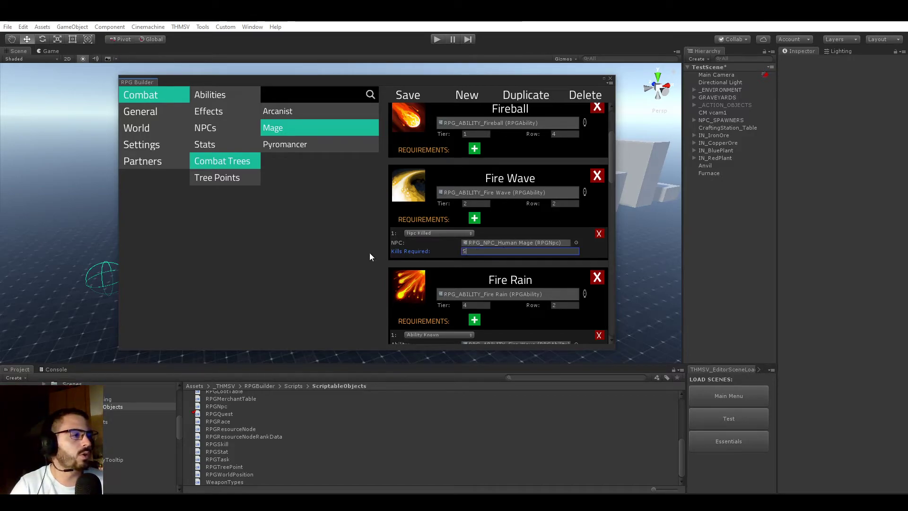
mouse_move(492, 238)
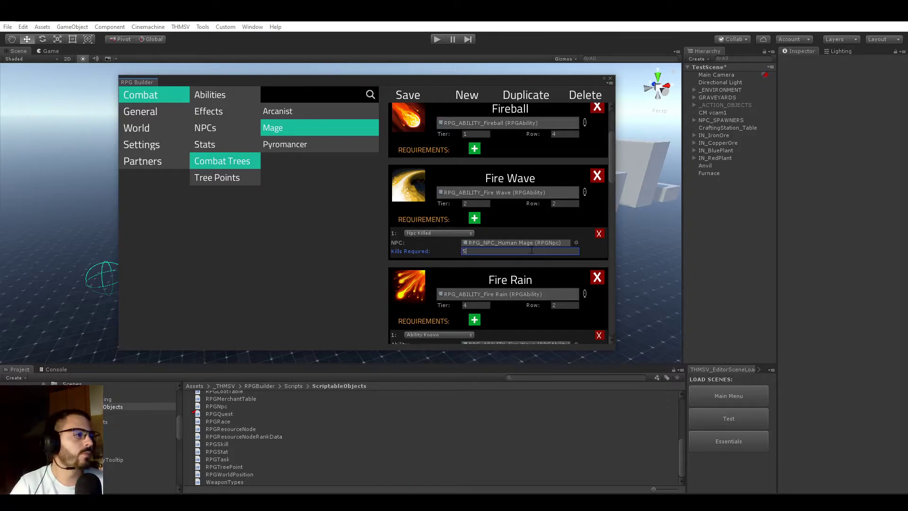
mouse_move(503, 242)
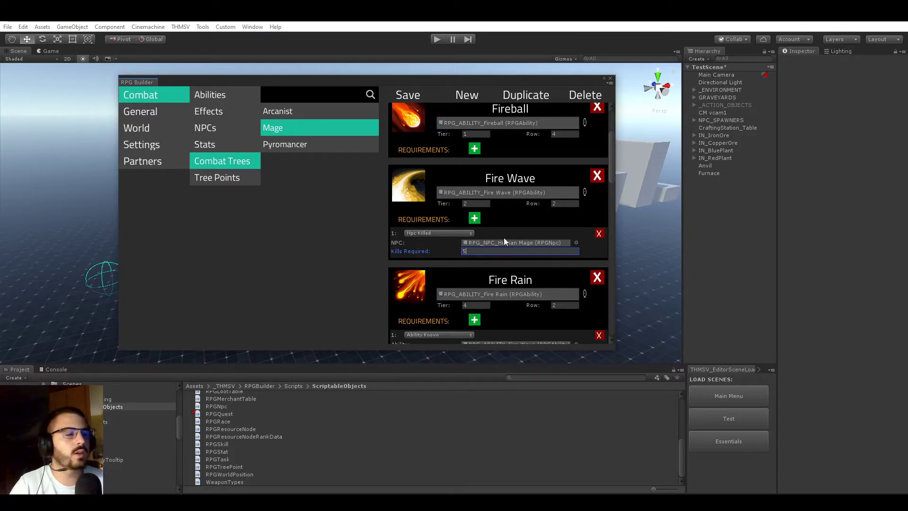
mouse_move(374, 244)
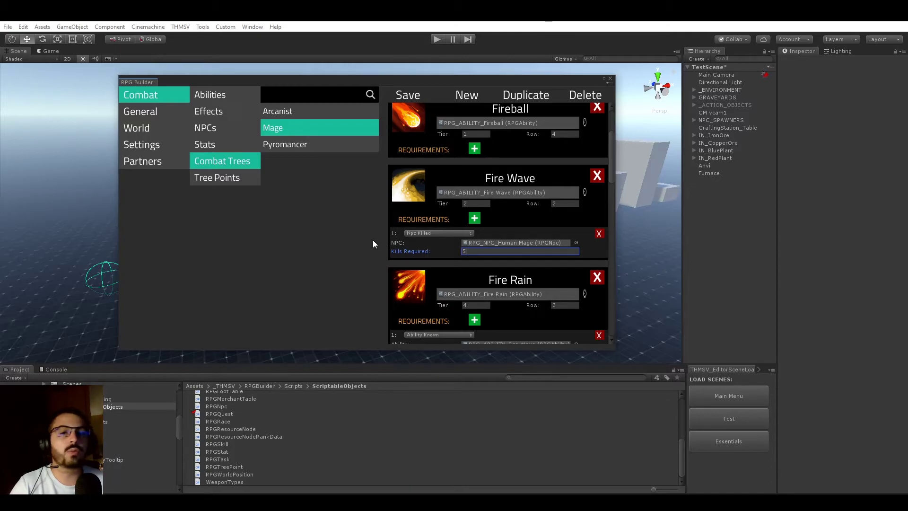
mouse_move(404, 242)
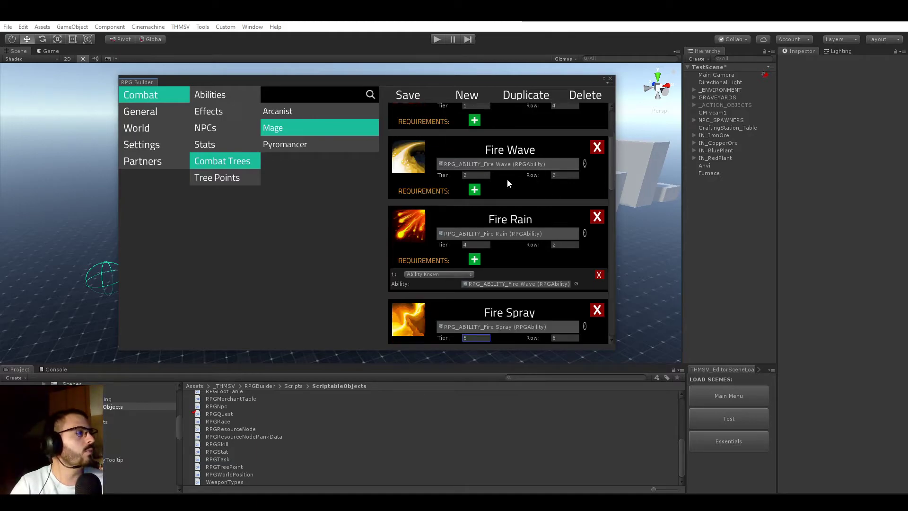
Bring up the Bars crafting tree and peek at the first recipe's requirement types without changing them
scroll("down", 3)
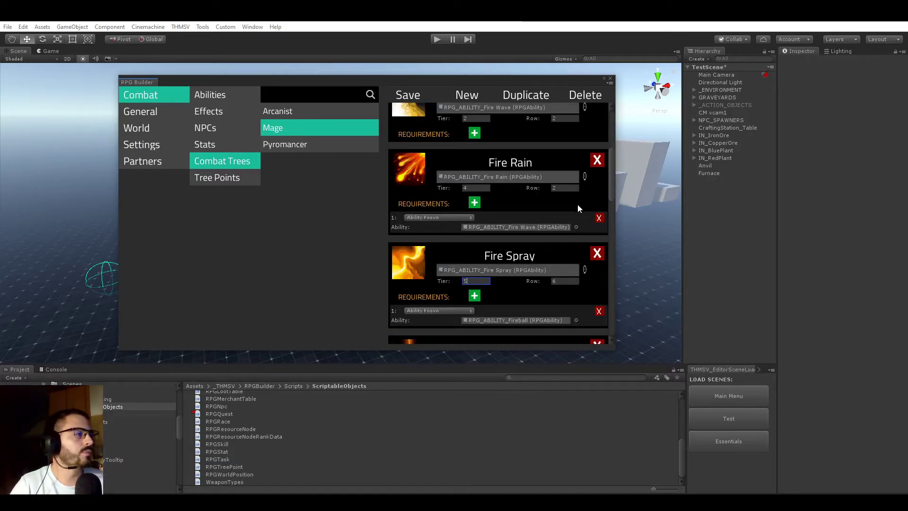
scroll("down", 3)
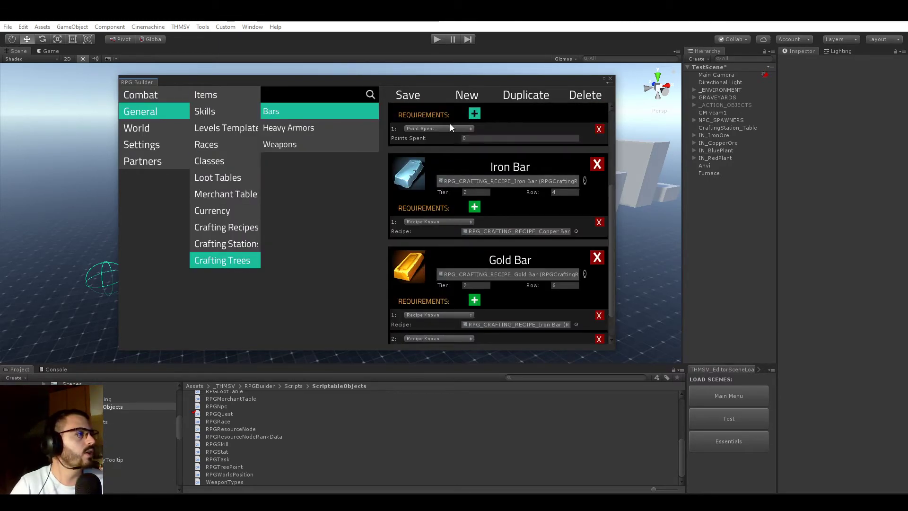
left_click(438, 128)
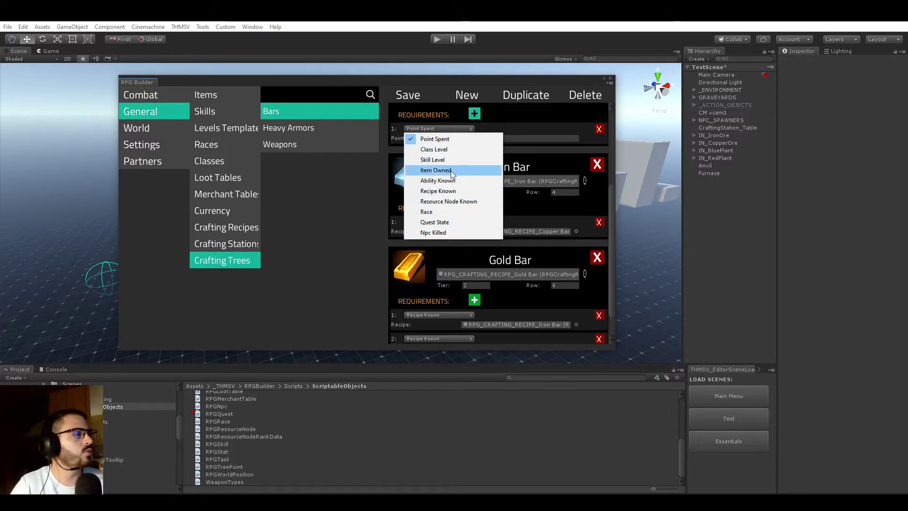
mouse_move(157, 133)
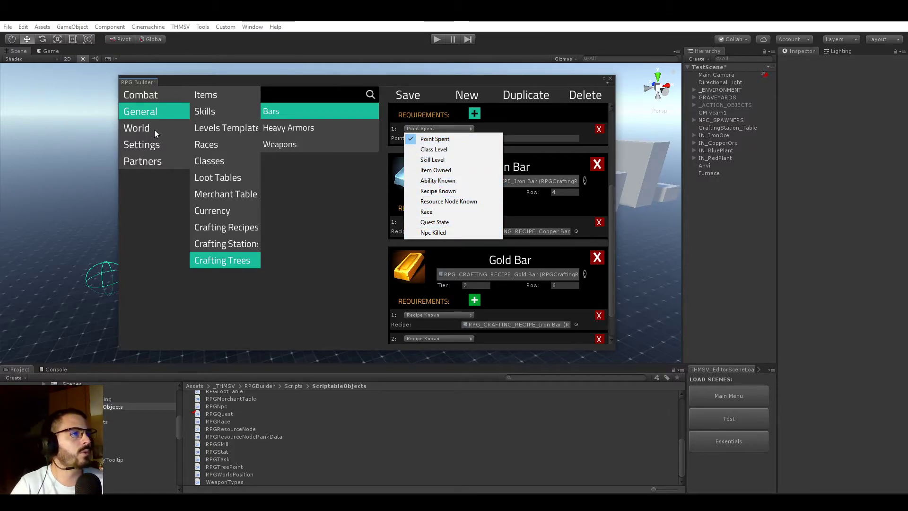
left_click(136, 127)
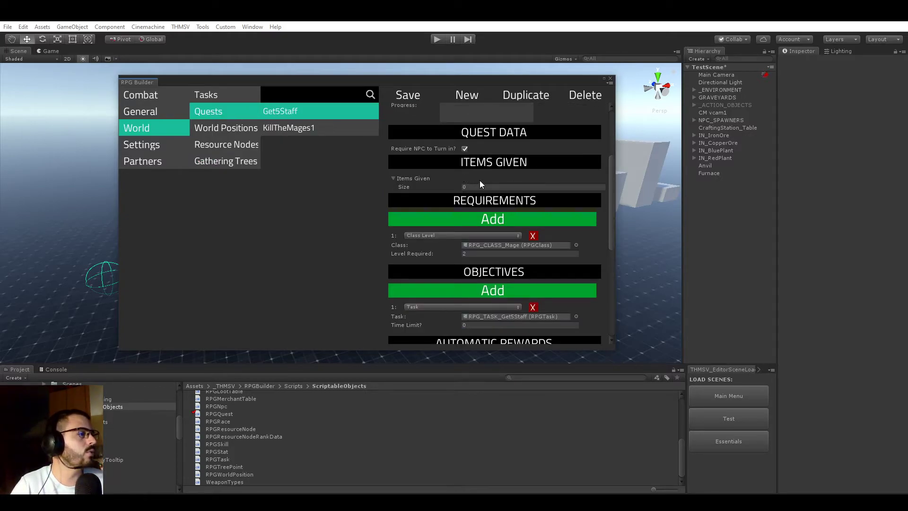
Set the Get5Staff quest requirement to Npc Killed for RPG_NPC_Human Warrior
left_click(461, 236)
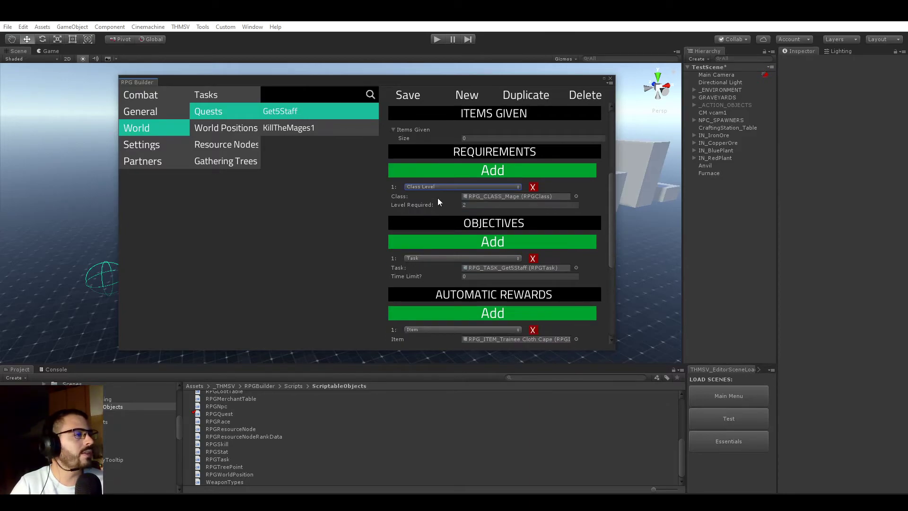
mouse_move(458, 192)
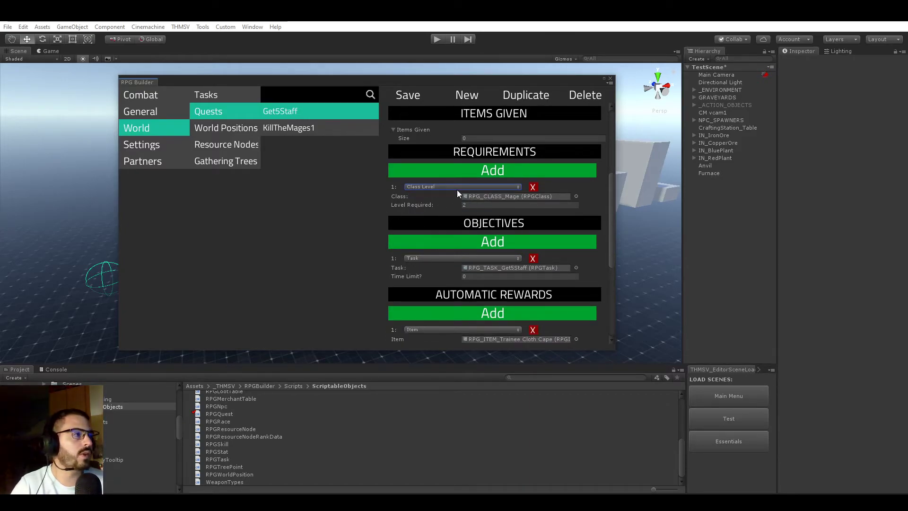
left_click(462, 186)
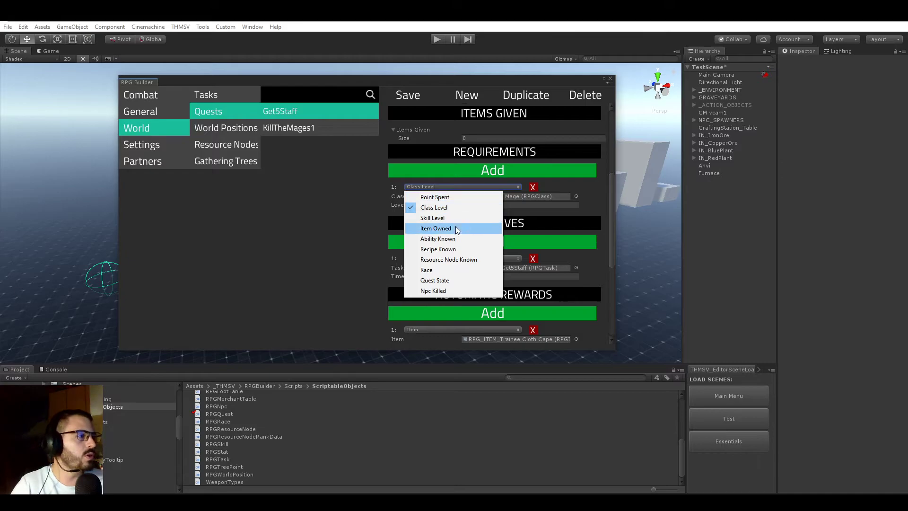
mouse_move(442, 191)
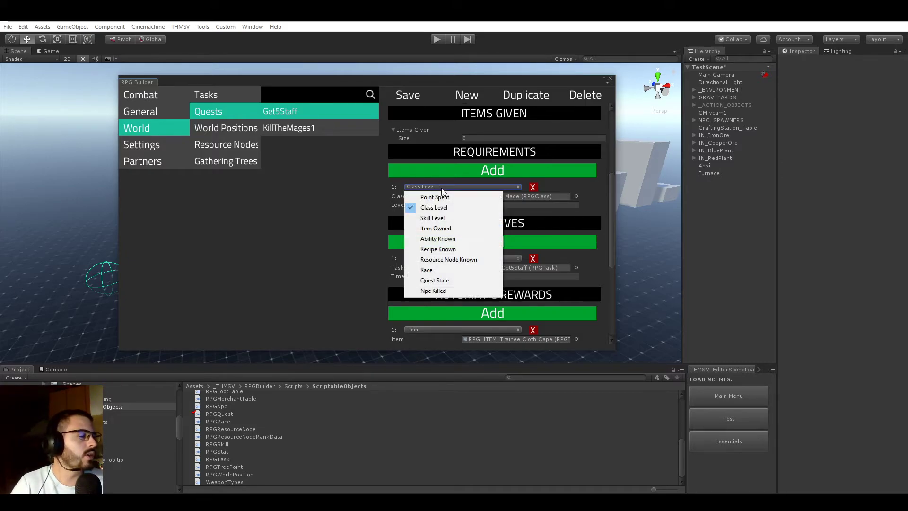
mouse_move(434, 207)
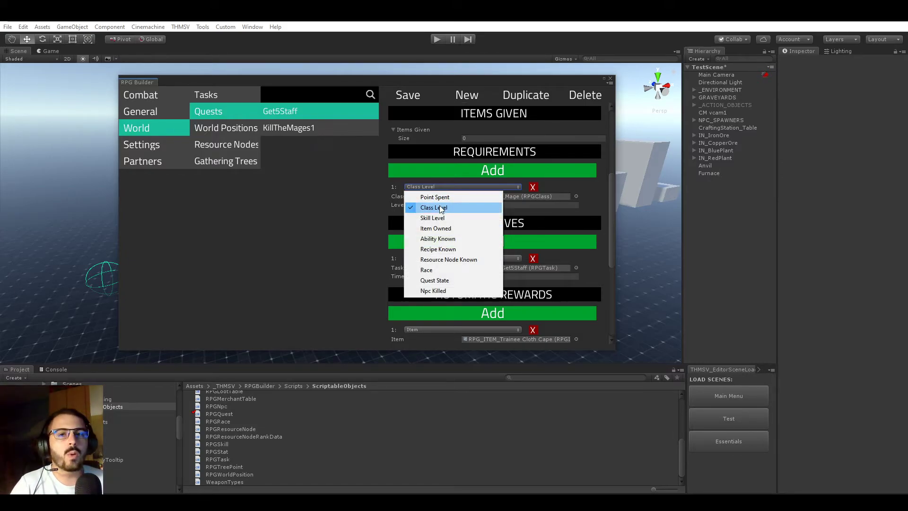
mouse_move(434, 280)
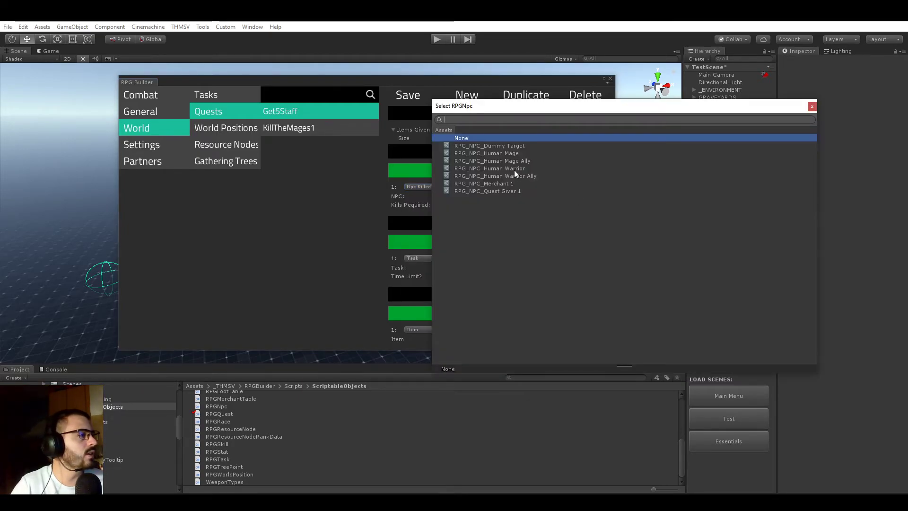
left_click(489, 168)
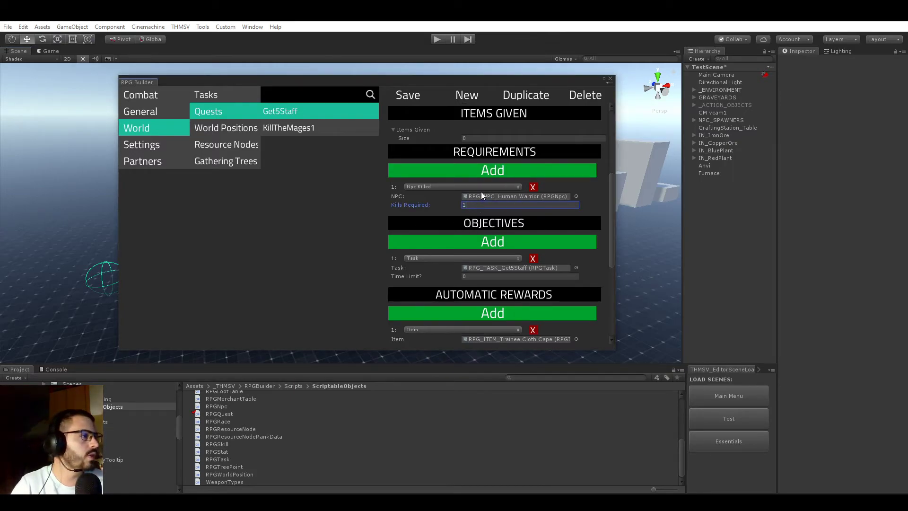
Switch the Get5Staff requirement to Race with RPG_RACE_Human, then review the type list again
left_click(461, 186)
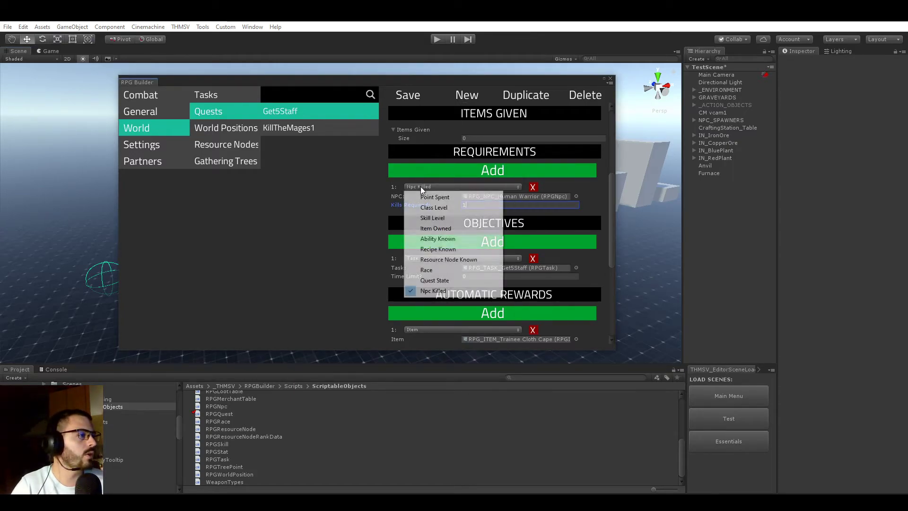
mouse_move(435, 280)
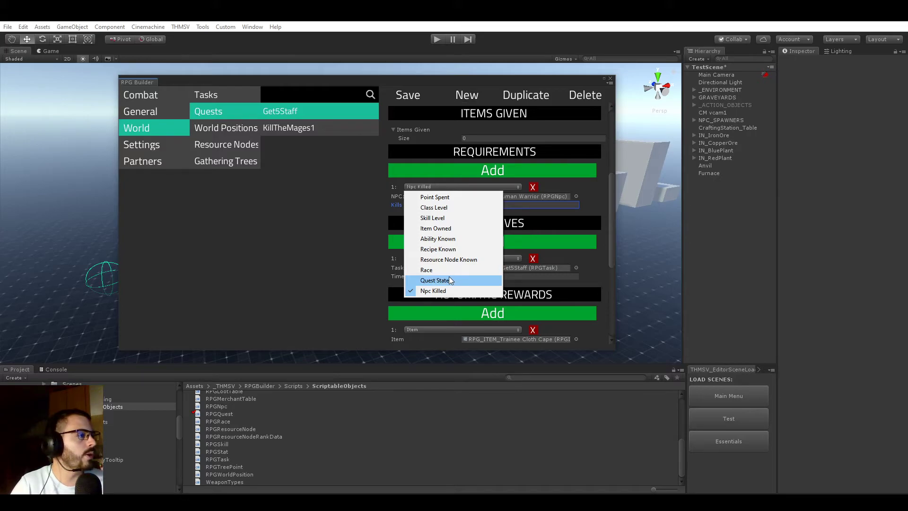
mouse_move(440, 270)
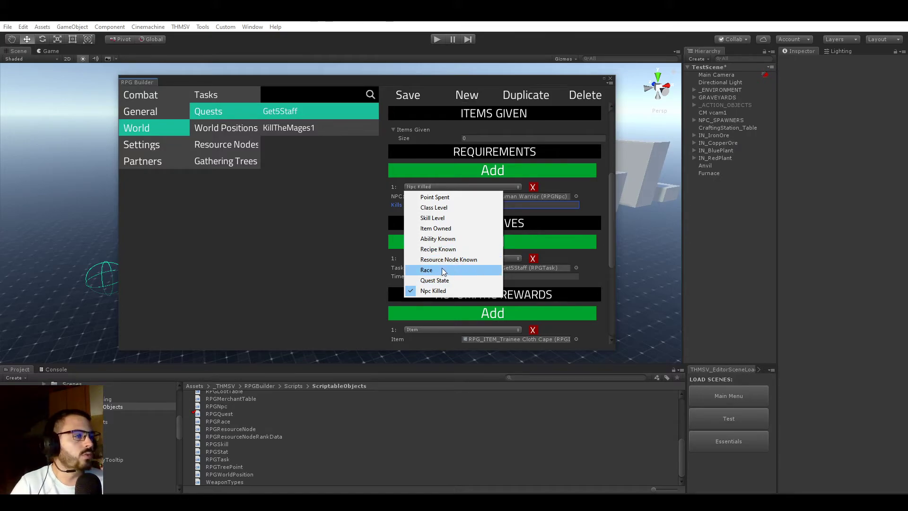
left_click(426, 269)
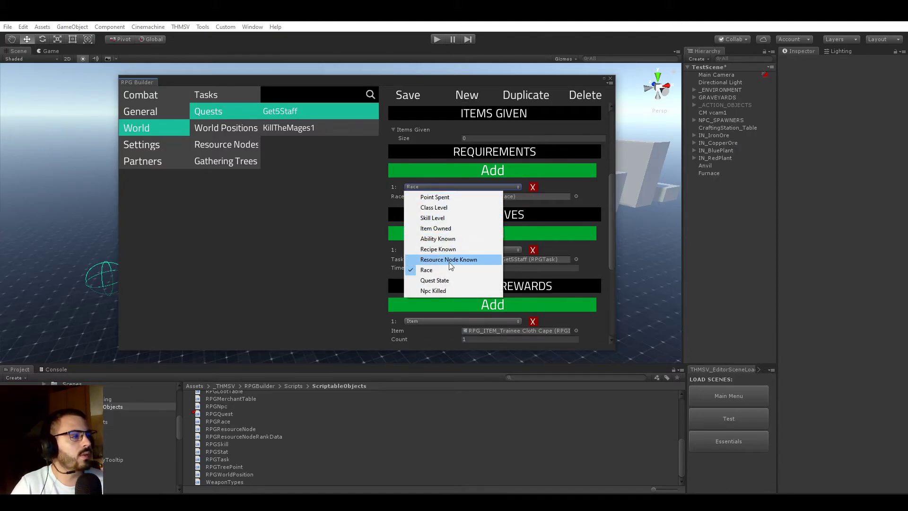
left_click(426, 270)
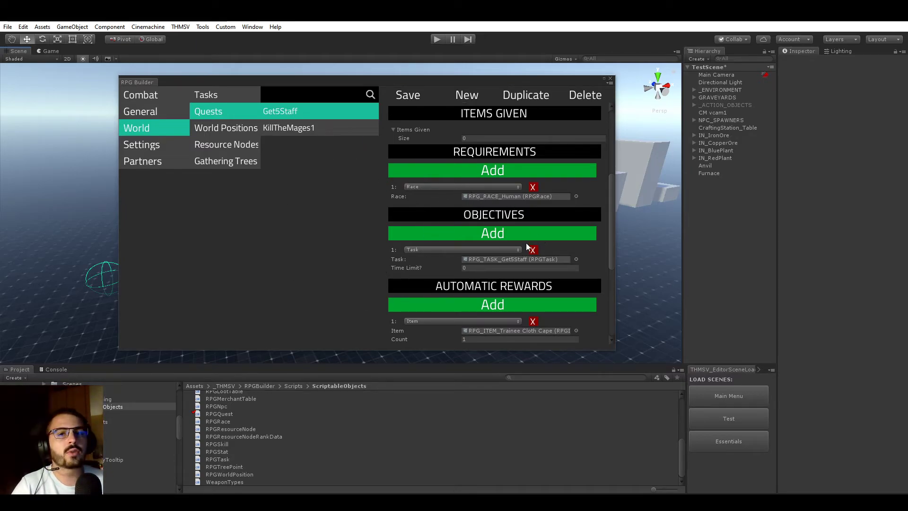
mouse_move(414, 208)
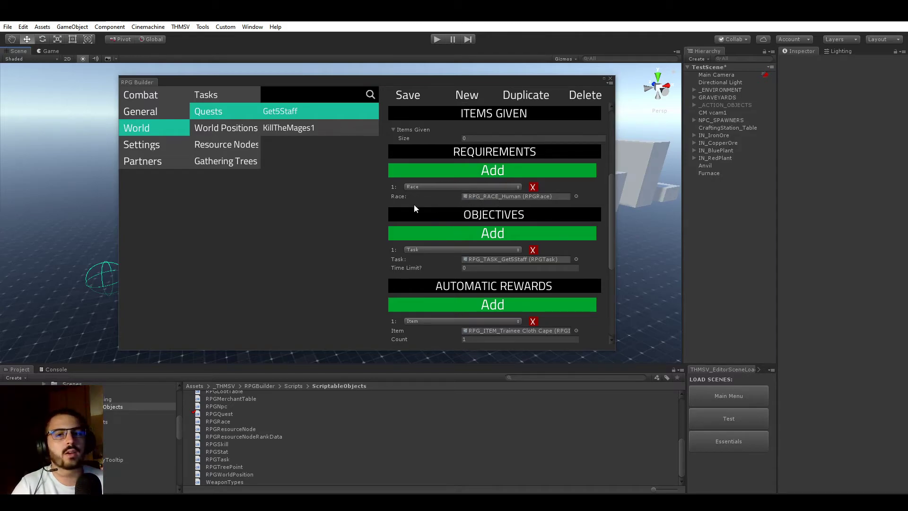
mouse_move(453, 192)
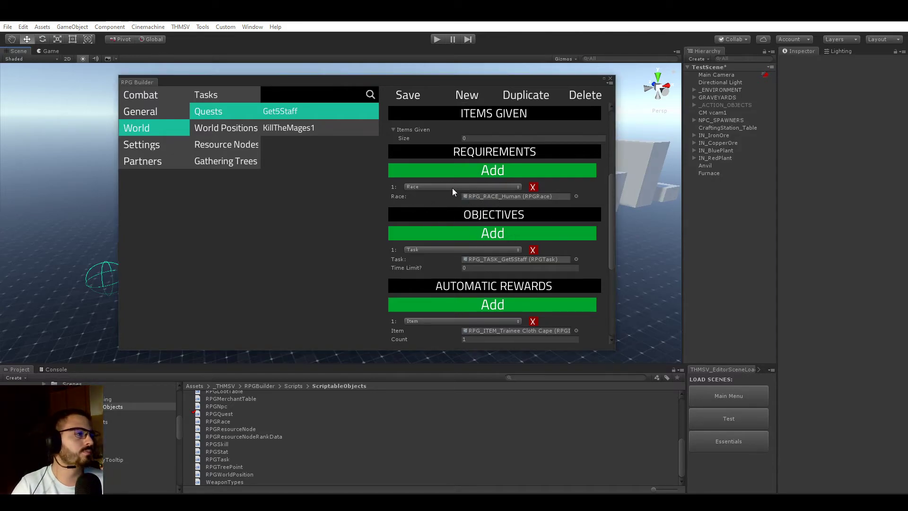
left_click(461, 186)
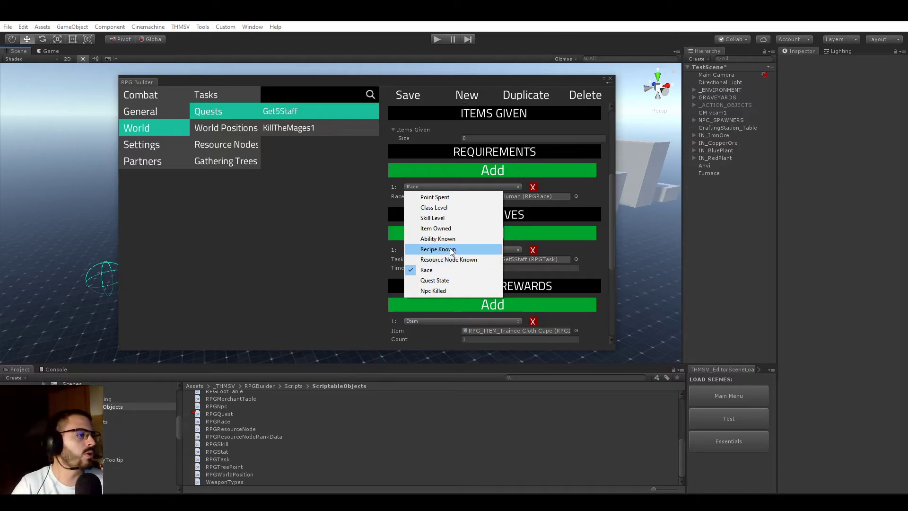
left_click(437, 249)
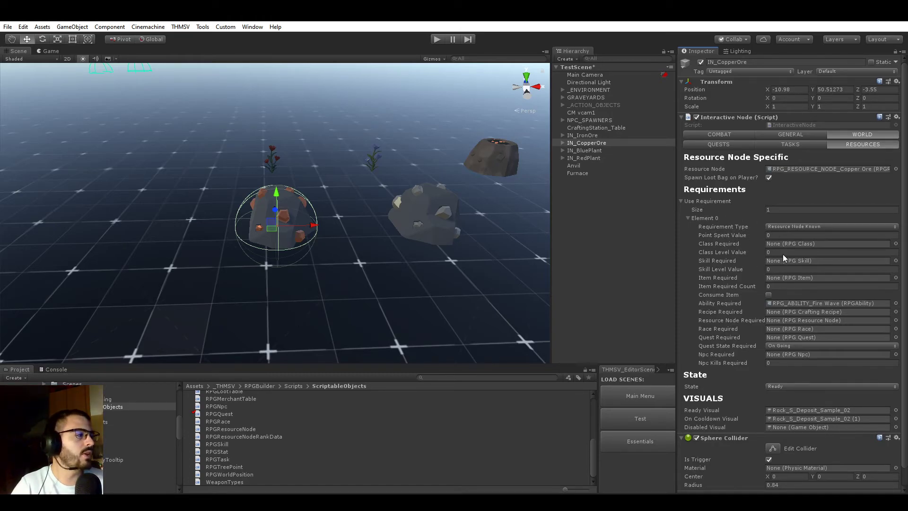
mouse_move(725, 240)
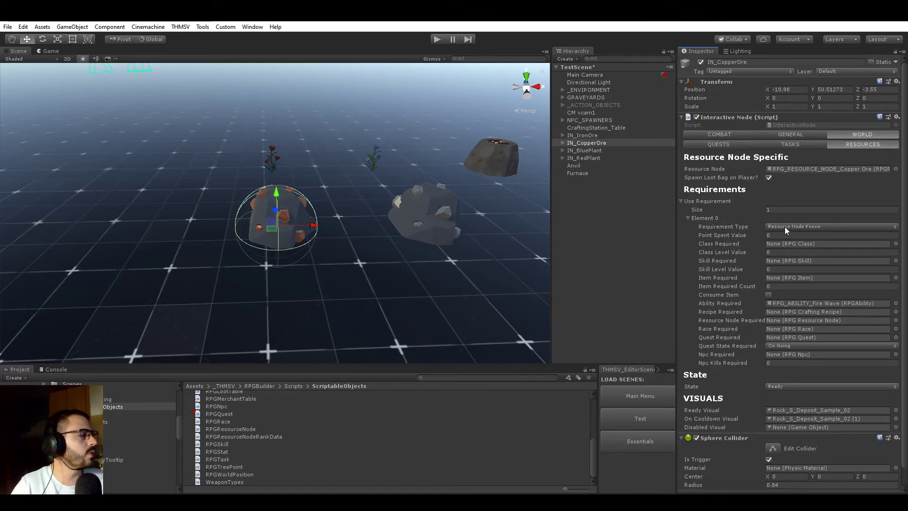
Set the IN_CopperOre interactive node's requirement type to Point Spent and reopen the type list
left_click(831, 226)
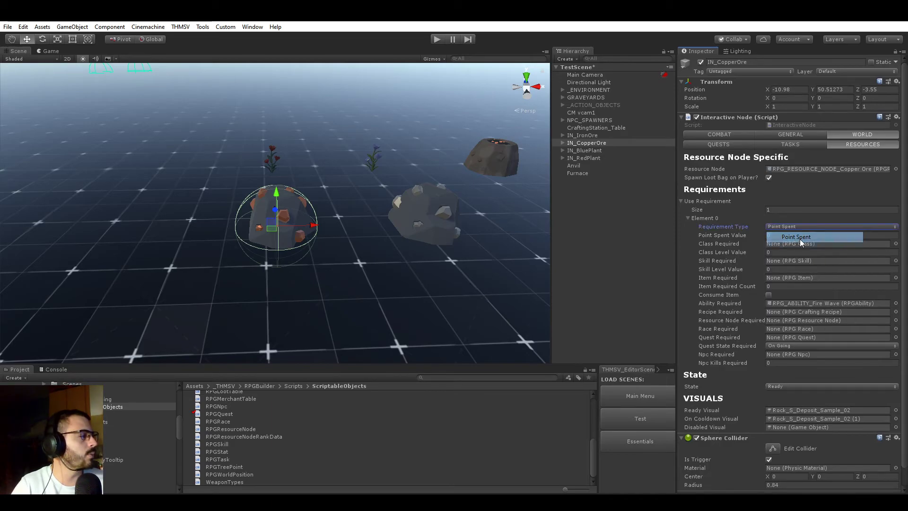
left_click(795, 237)
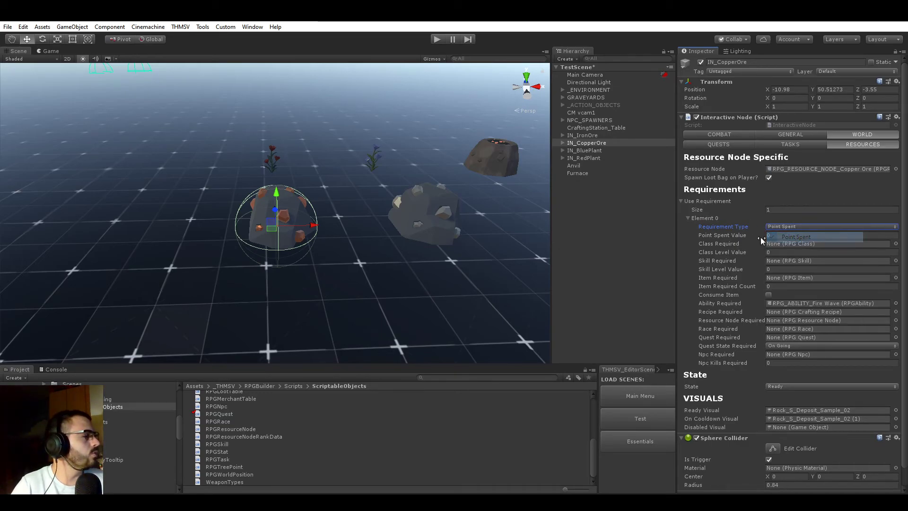
left_click(831, 226)
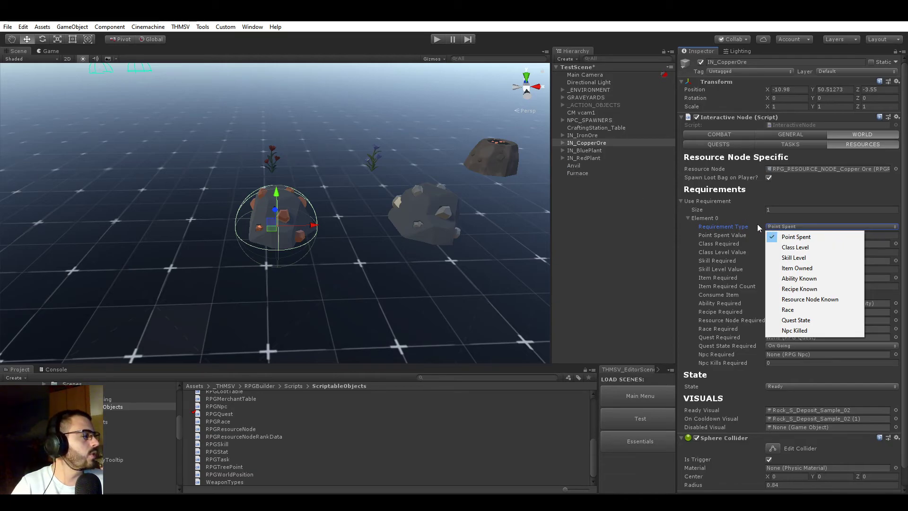
mouse_move(811, 257)
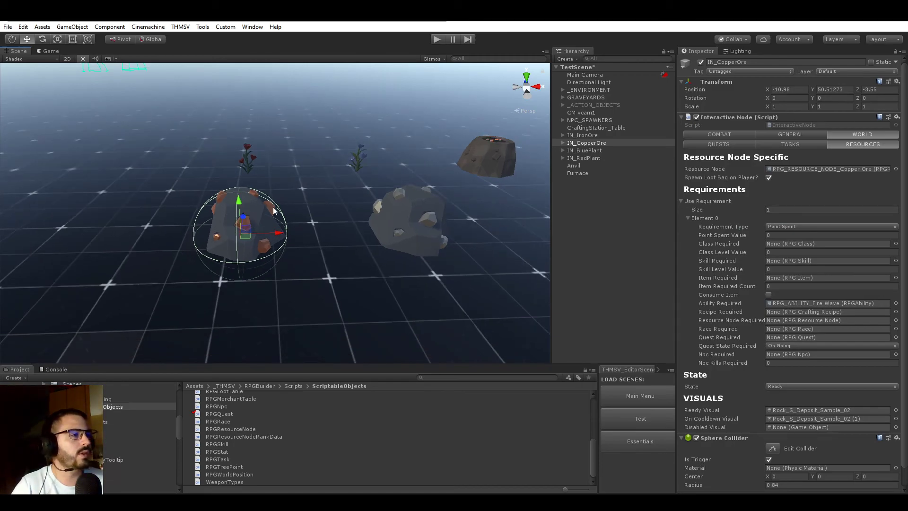
mouse_move(243, 215)
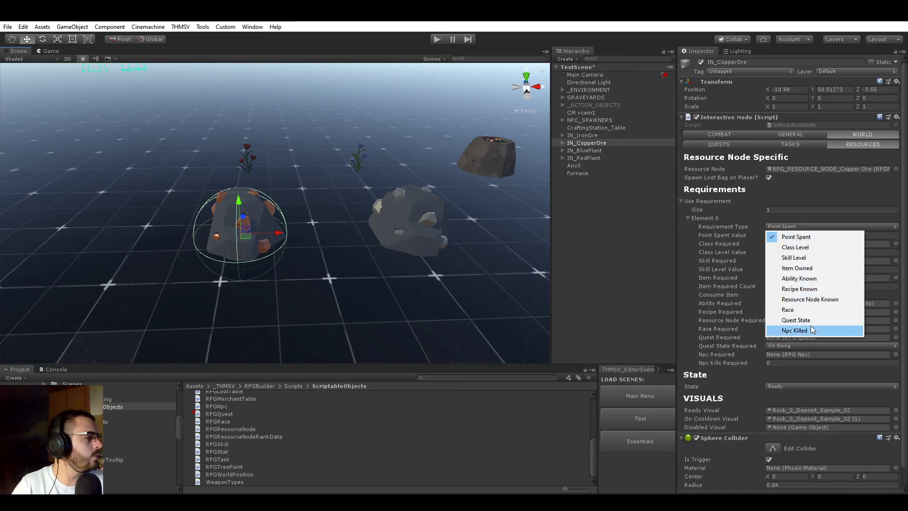
mouse_move(803, 331)
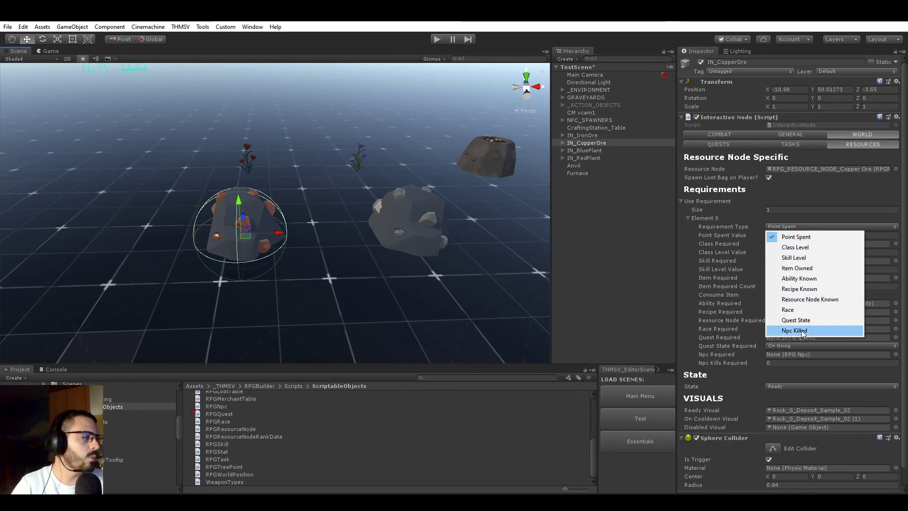
Make the copper ore node require 1 kill of the Human Mage NPC
left_click(794, 330)
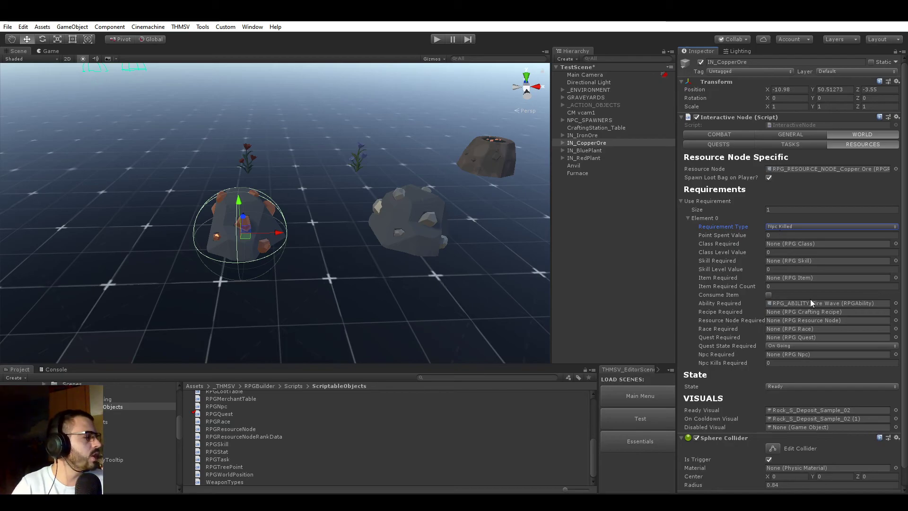
left_click(895, 354)
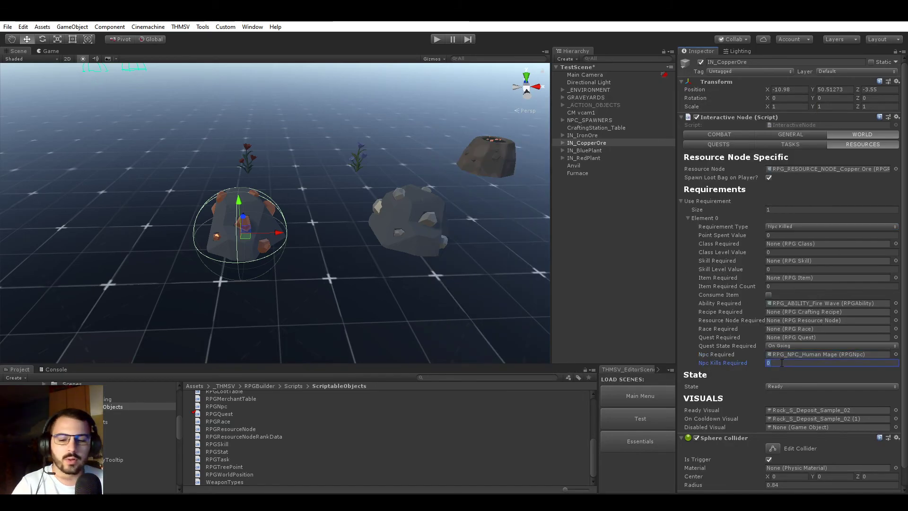
type("1")
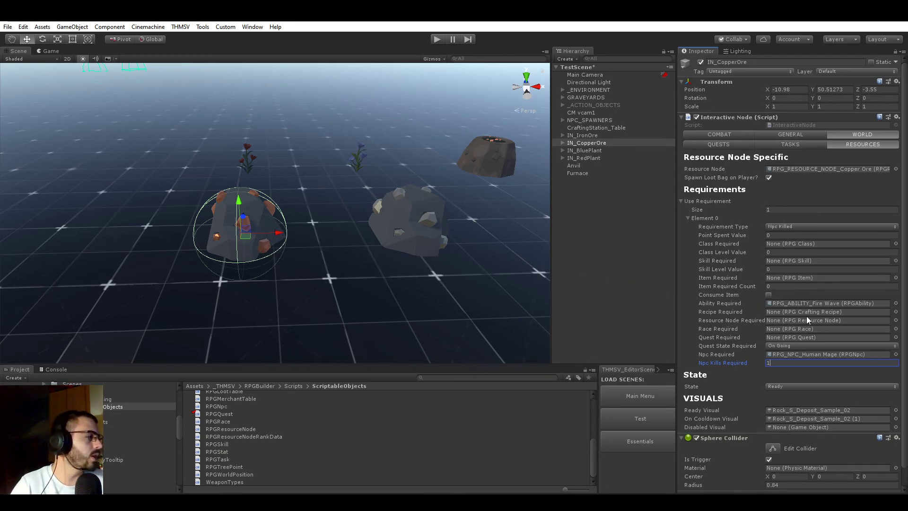
Switch the requirement type to Race, deselect the node and preview through the game camera
left_click(828, 226)
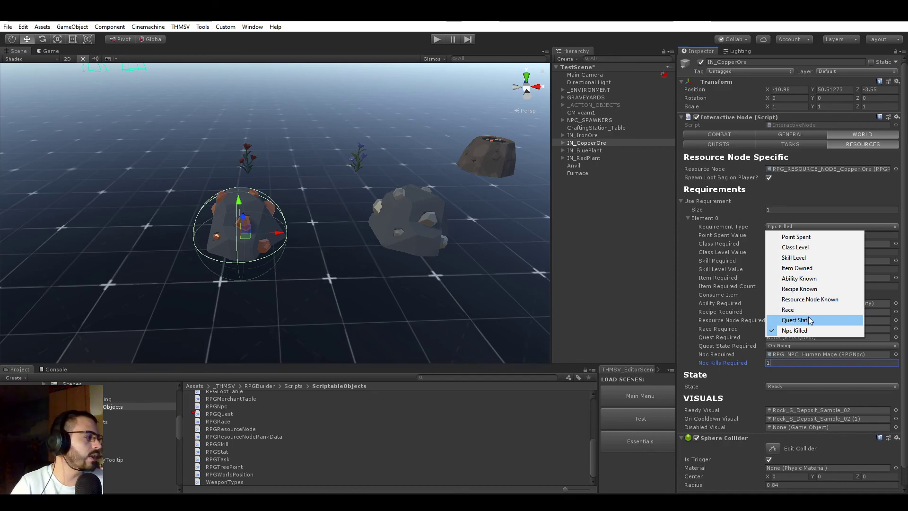
left_click(787, 310)
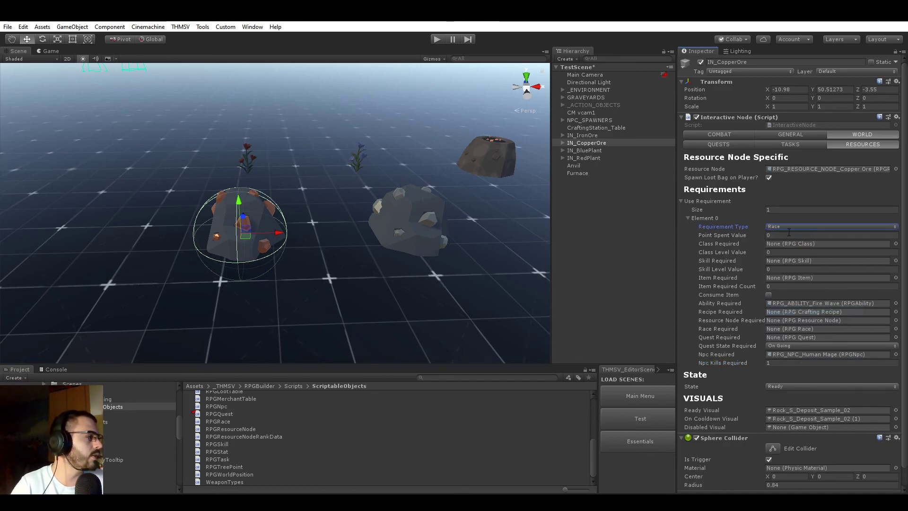
left_click(831, 226)
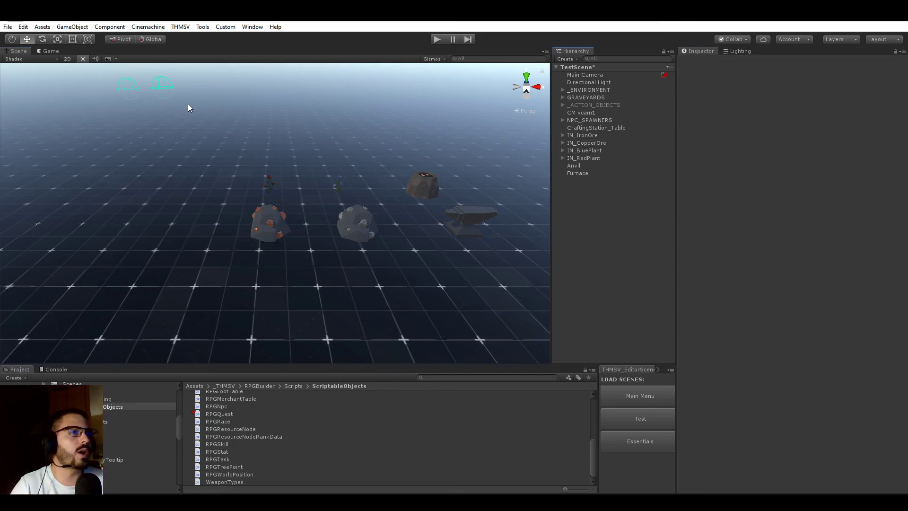
left_click(51, 51)
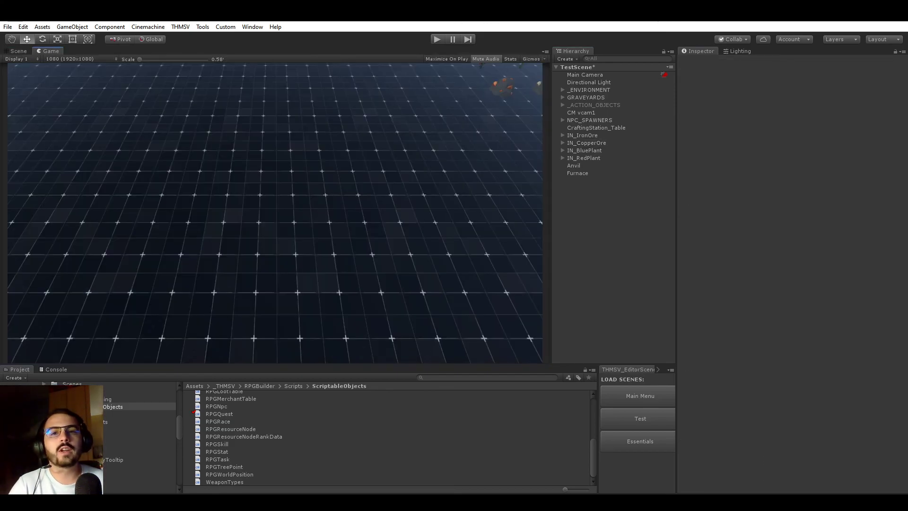